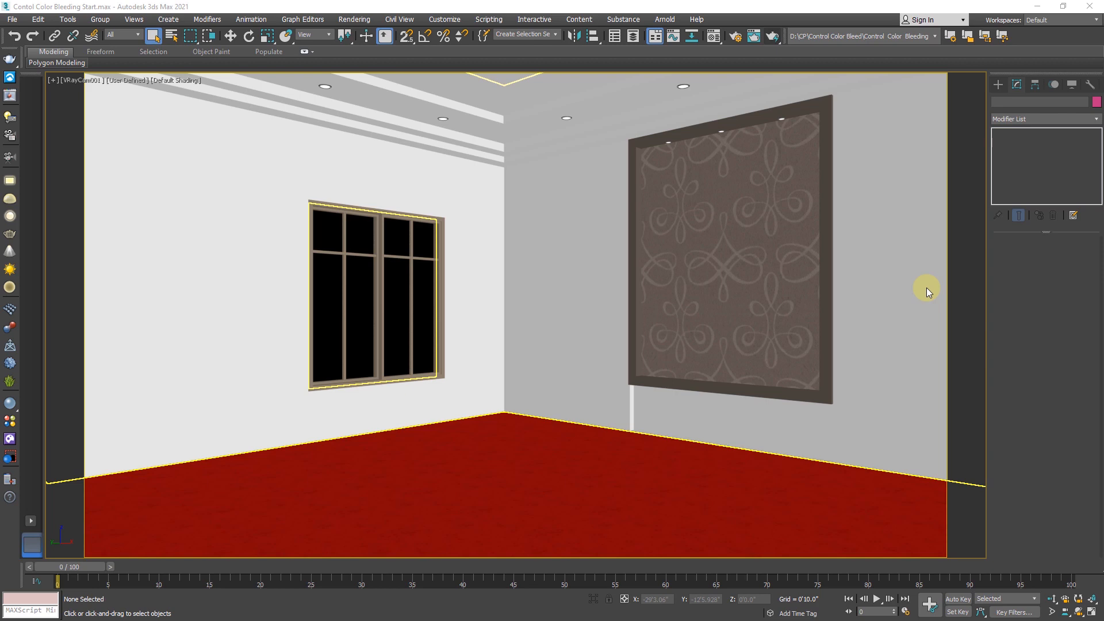
{"action": "mouse_move", "coordinate": [773, 35]}
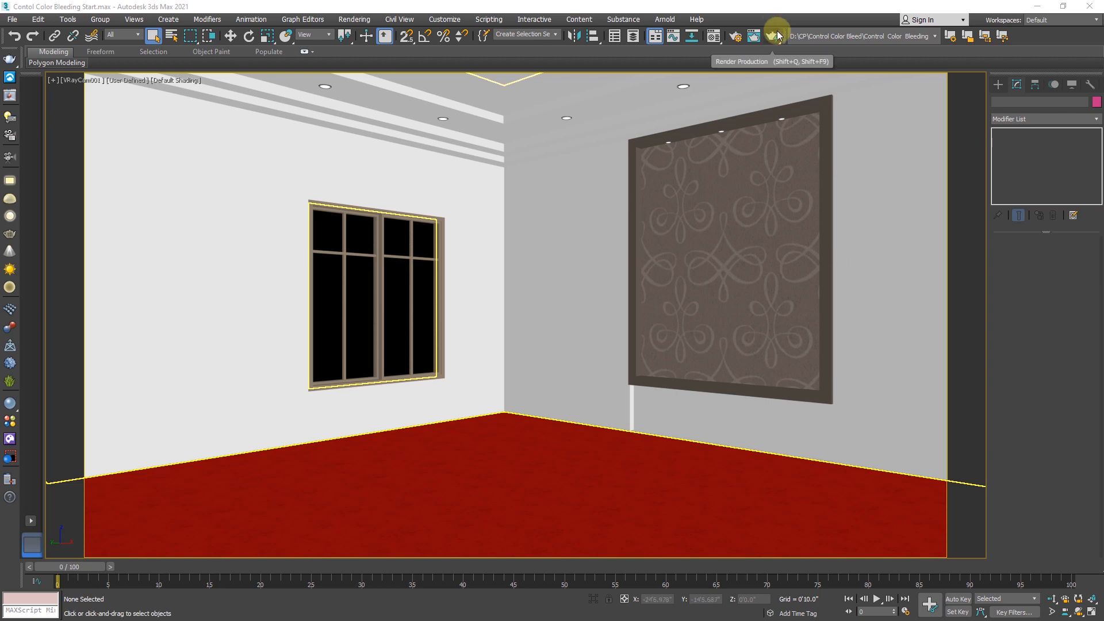
Step: Render the room's camera view to see red carpet bleed on walls and ceiling
{"action": "left_click", "coordinate": [777, 36]}
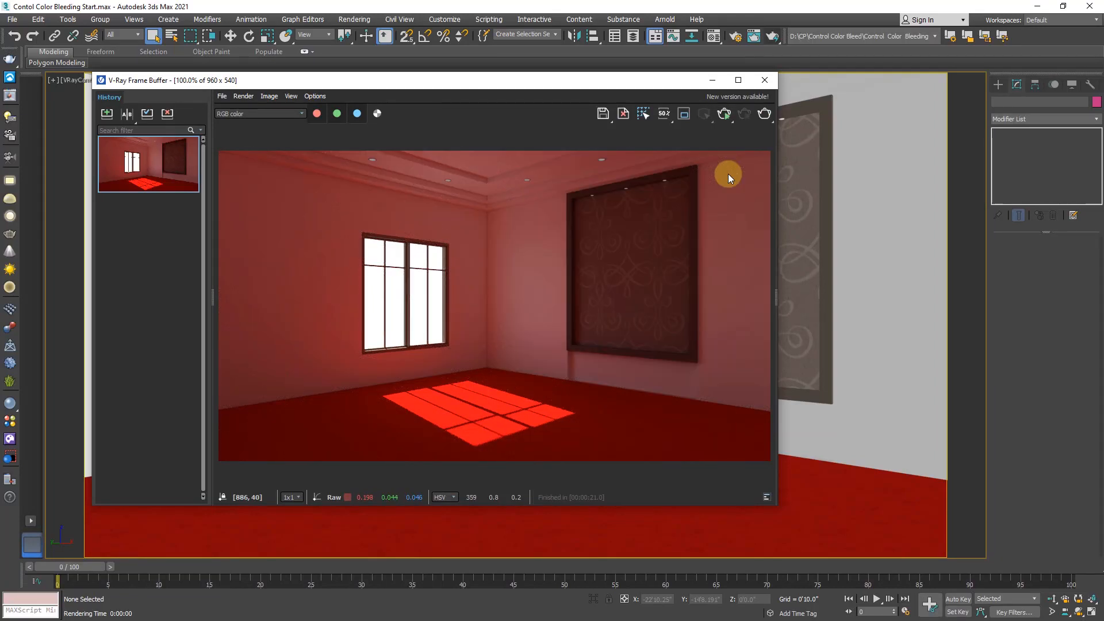
{"action": "mouse_move", "coordinate": [724, 228]}
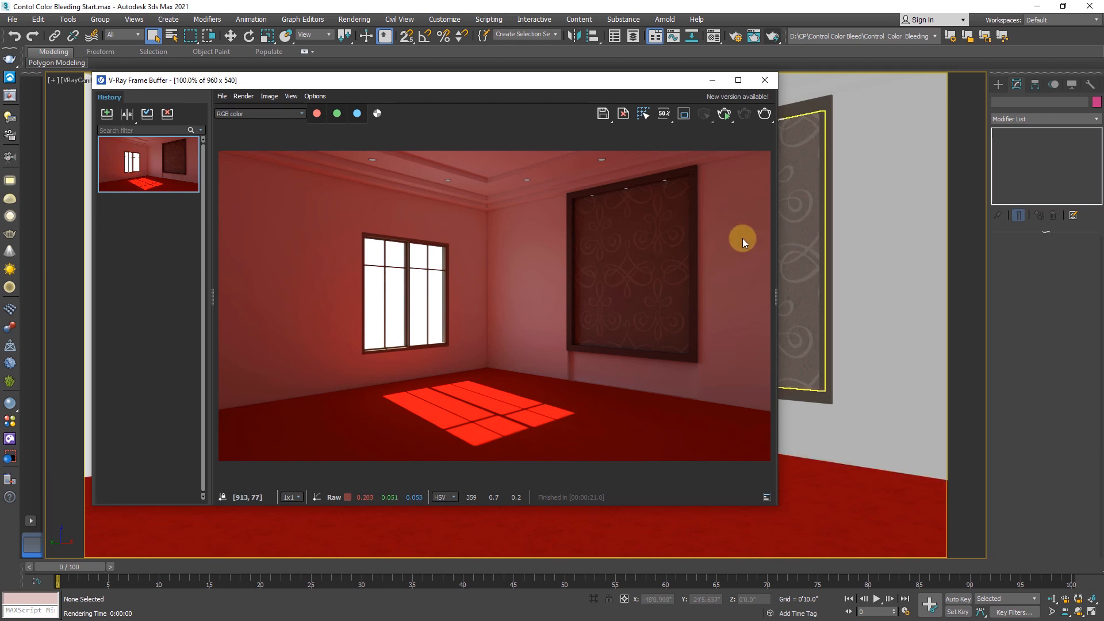
{"action": "mouse_move", "coordinate": [376, 280]}
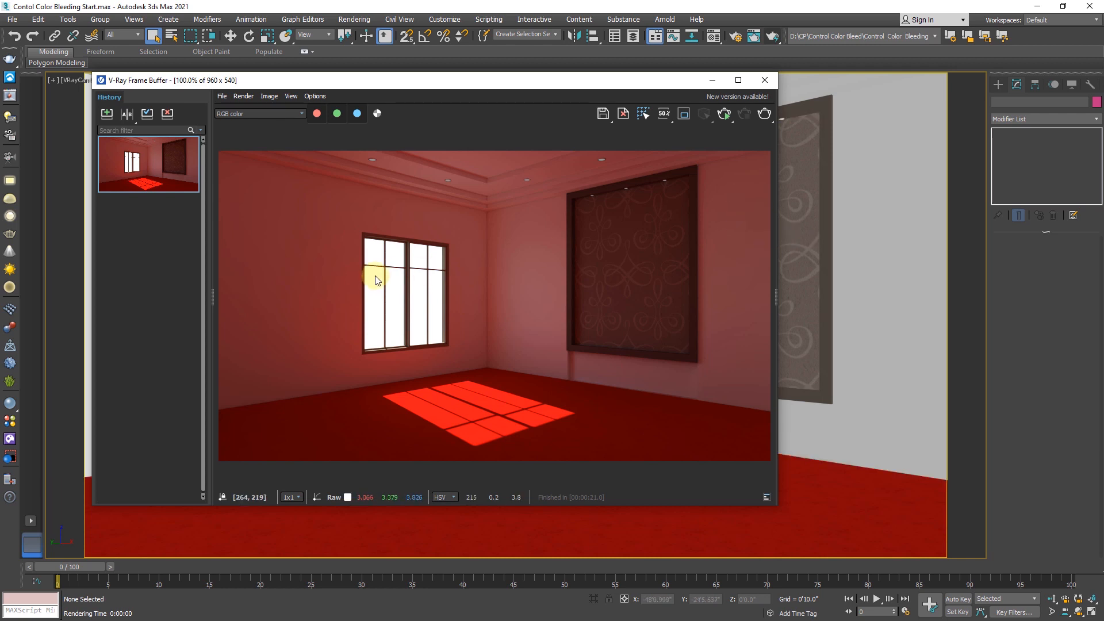
{"action": "mouse_move", "coordinate": [453, 405]}
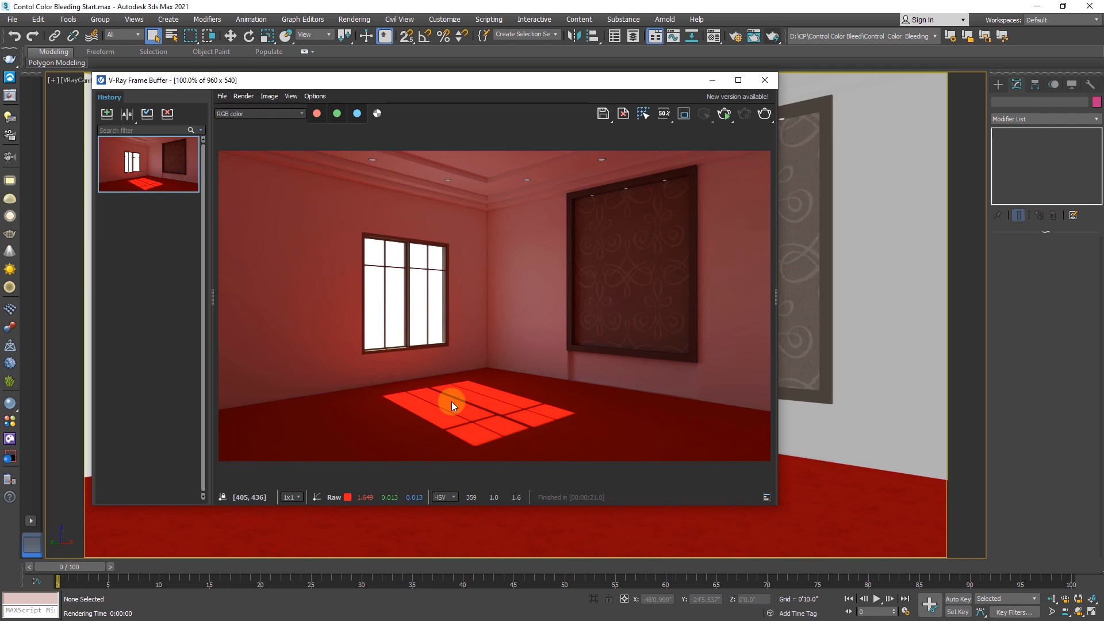
{"action": "mouse_move", "coordinate": [478, 296]}
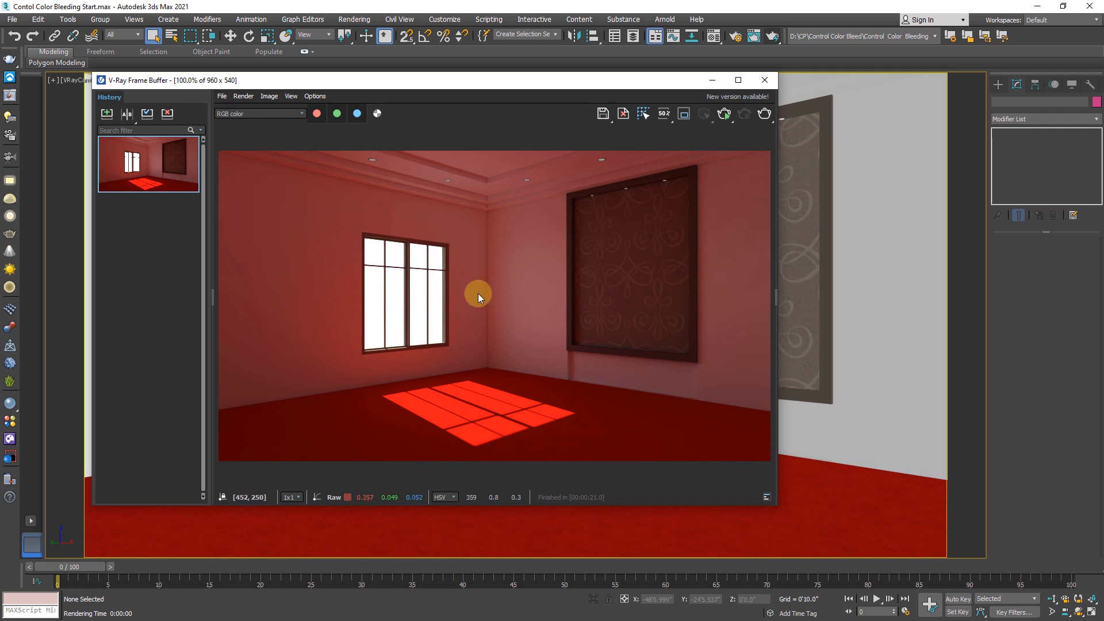
{"action": "mouse_move", "coordinate": [630, 273]}
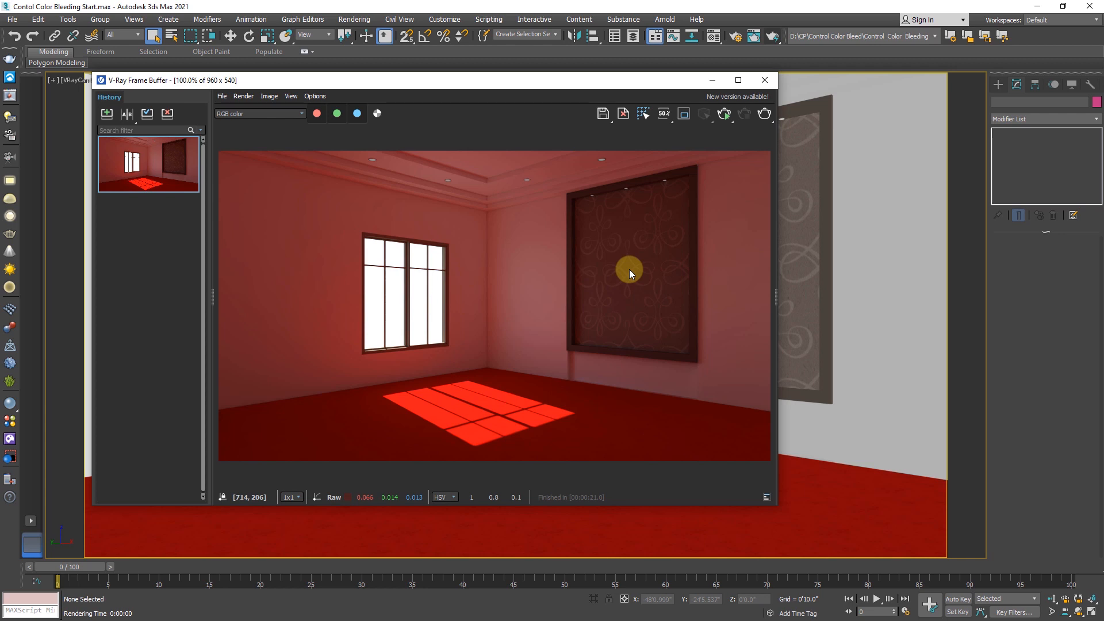
{"action": "mouse_move", "coordinate": [537, 287]}
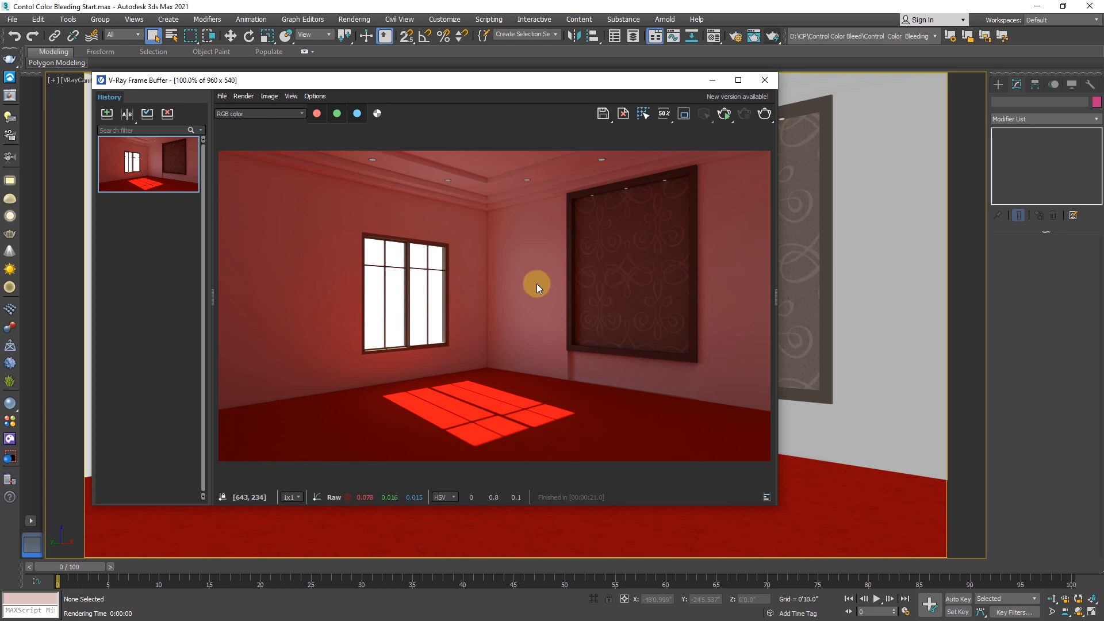
{"action": "mouse_move", "coordinate": [497, 254]}
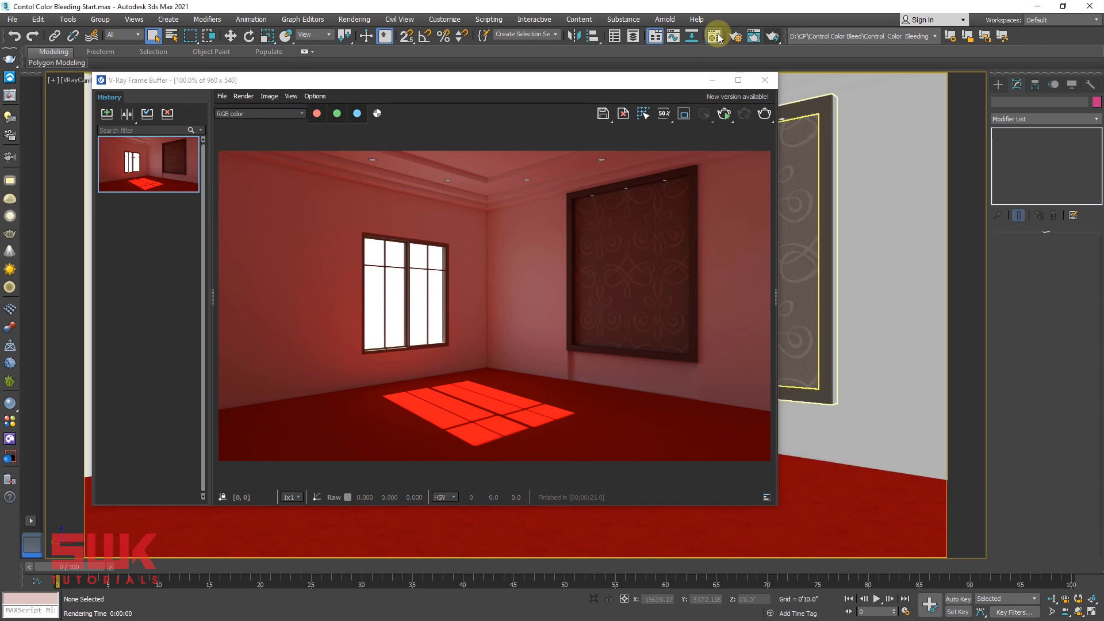
Step: Convert Material #2 to VRayMtlWrapper, discarding the old material, with RedCarpet instanced as base
{"action": "left_click", "coordinate": [713, 36]}
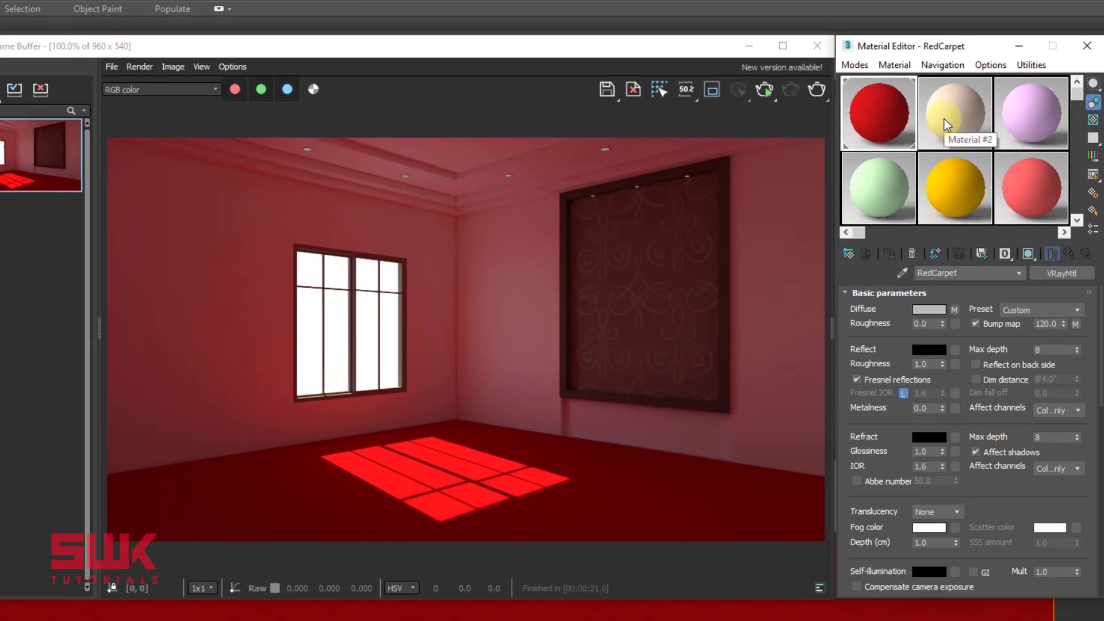
{"action": "left_click", "coordinate": [955, 112]}
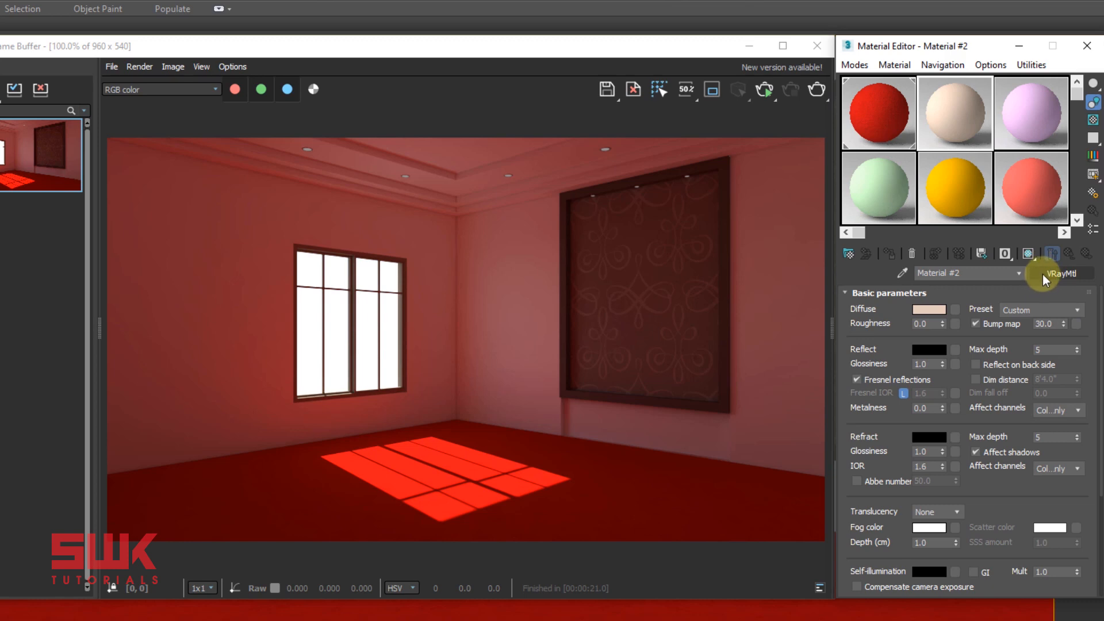
{"action": "left_click", "coordinate": [1064, 273]}
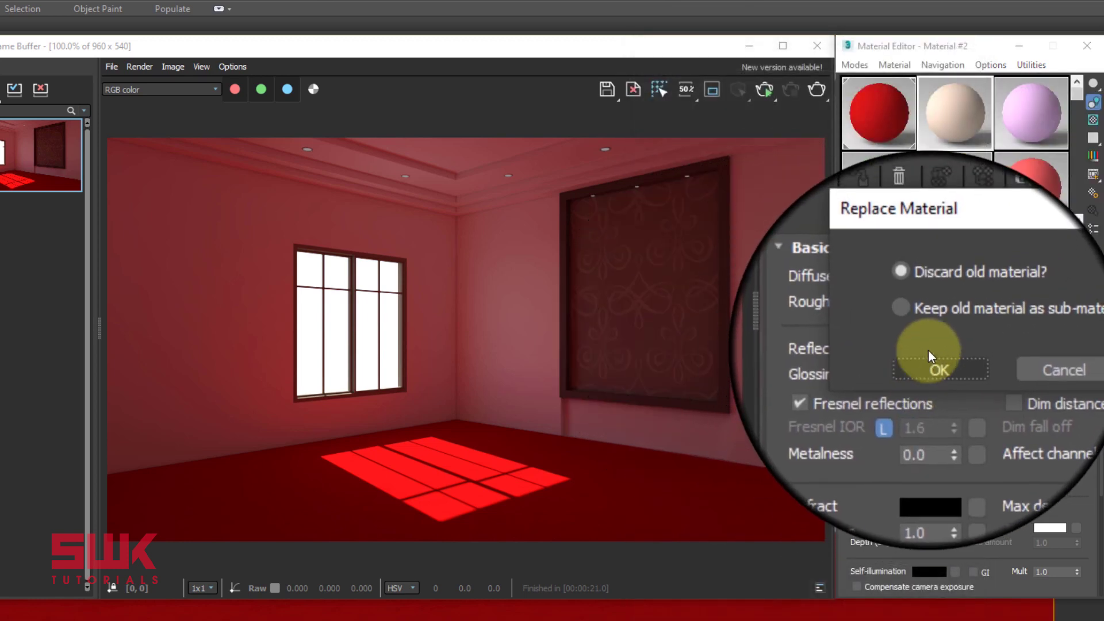
{"action": "left_click", "coordinate": [940, 370]}
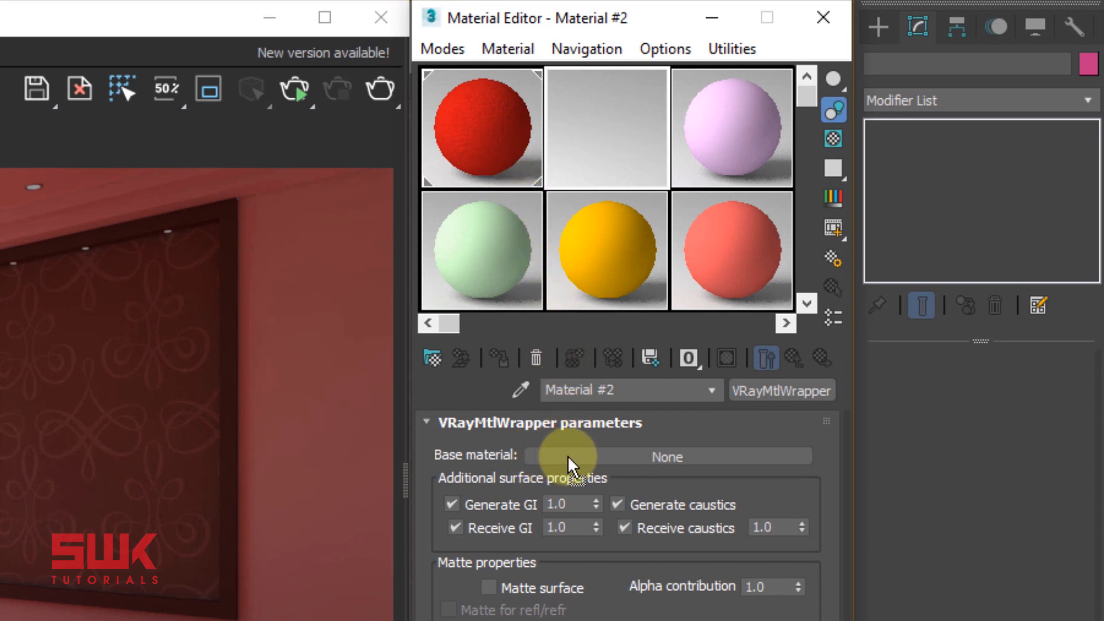
{"action": "left_click", "coordinate": [570, 456]}
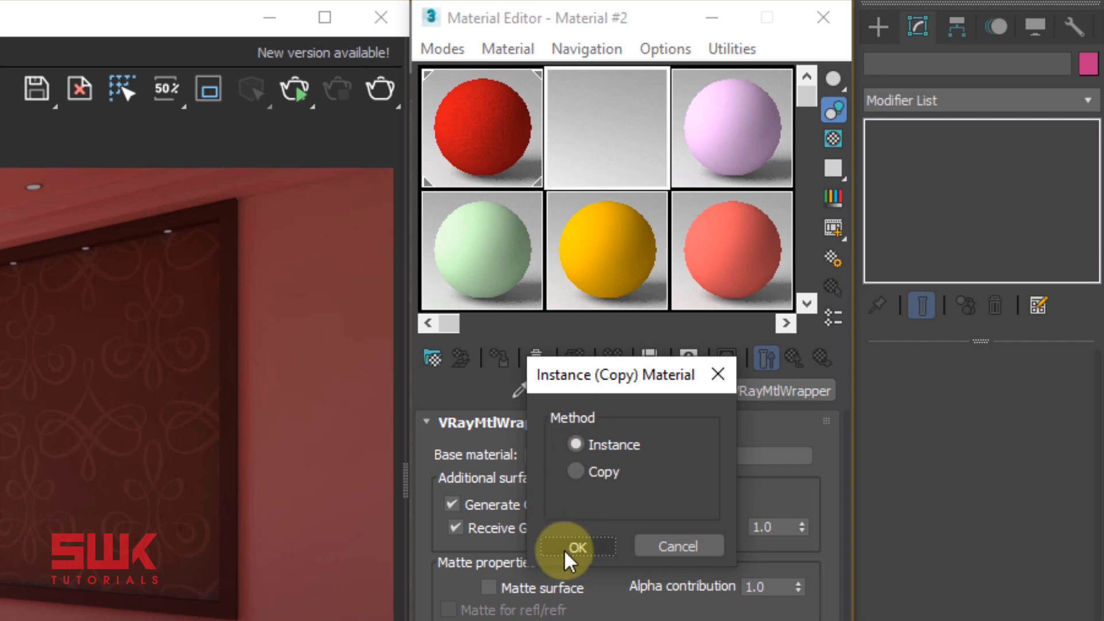
{"action": "left_click", "coordinate": [571, 548]}
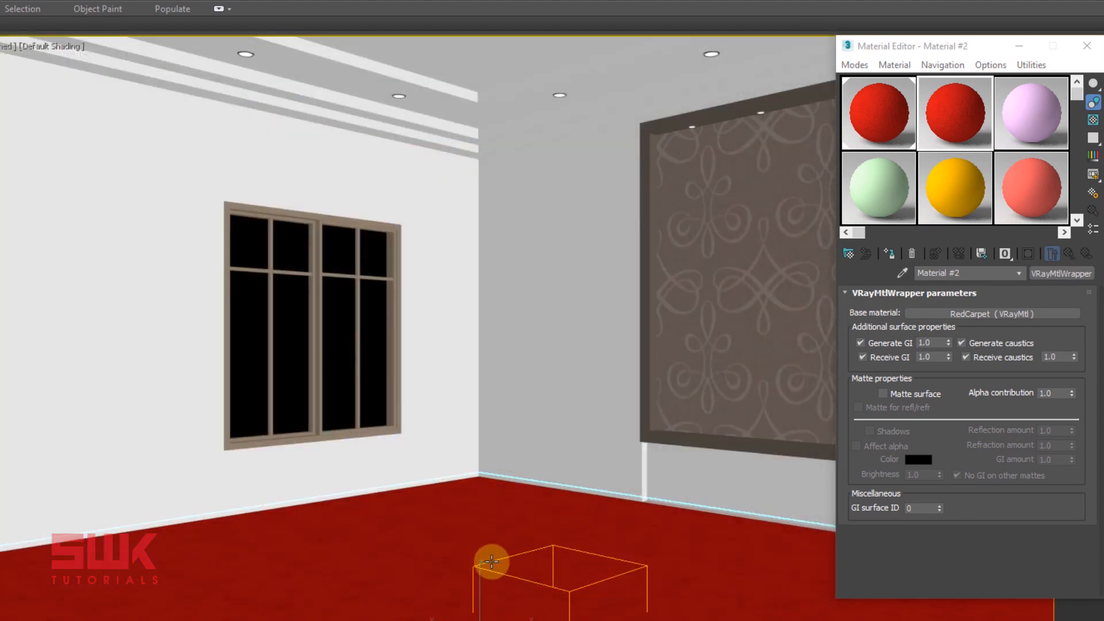
{"action": "mouse_move", "coordinate": [504, 560]}
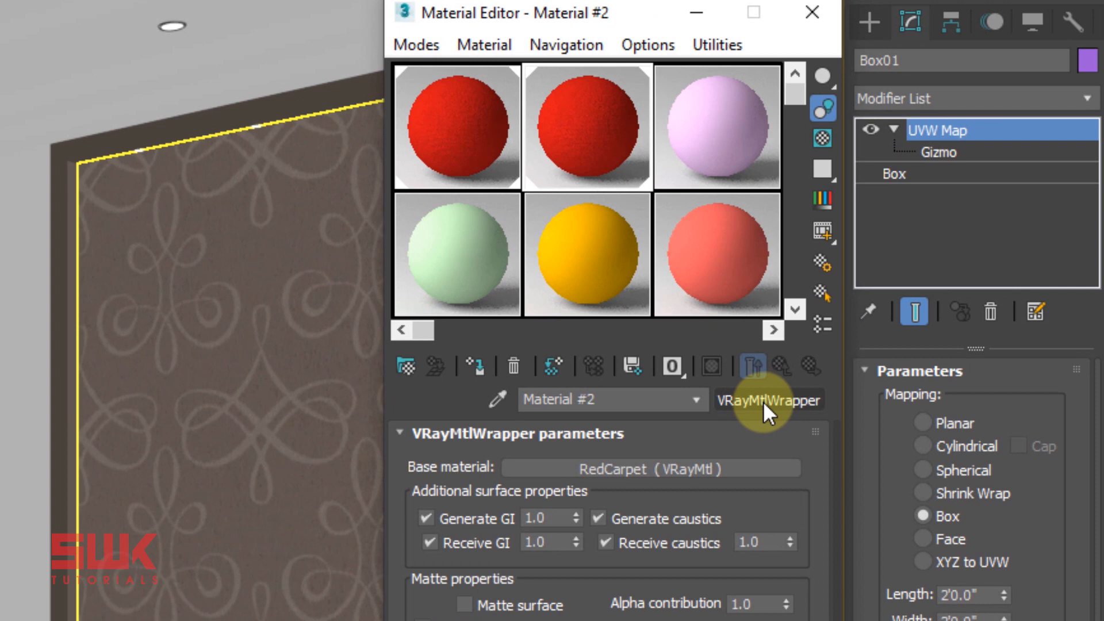
{"action": "mouse_move", "coordinate": [486, 539]}
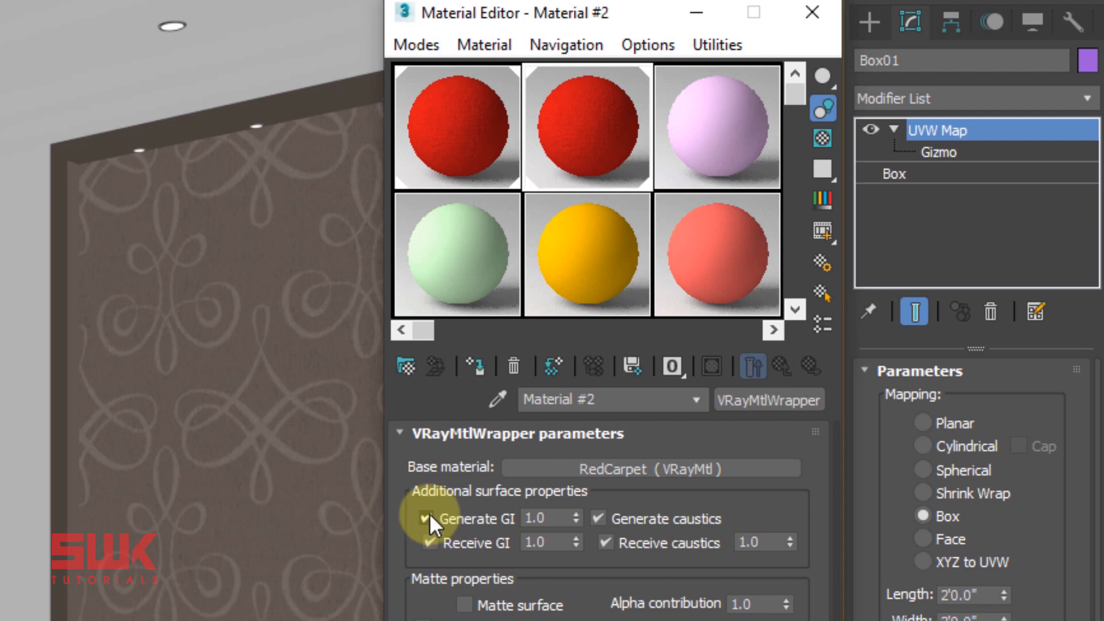
Step: Disable Generate GI in the carpet's VRayMtlWrapper parameters
{"action": "left_click", "coordinate": [425, 518]}
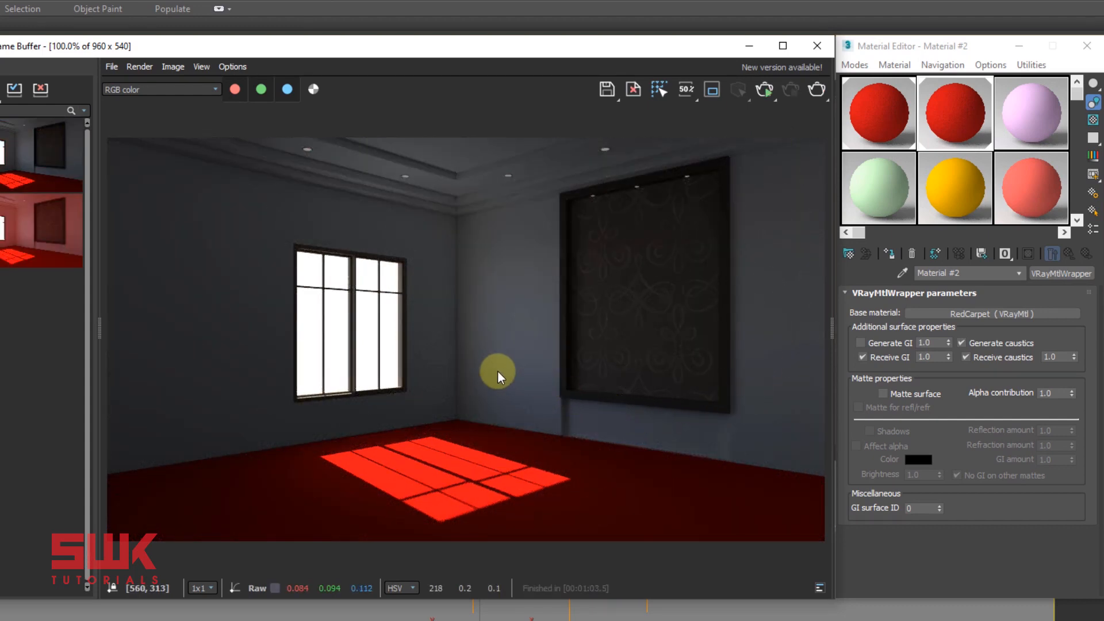
{"action": "mouse_move", "coordinate": [470, 151]}
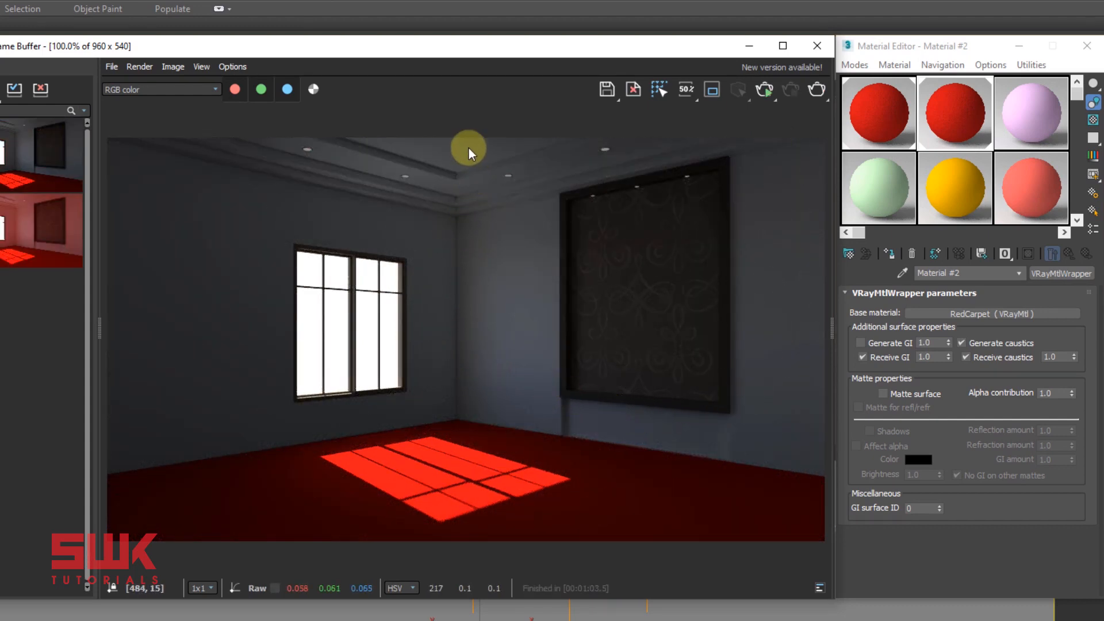
{"action": "mouse_move", "coordinate": [423, 175]}
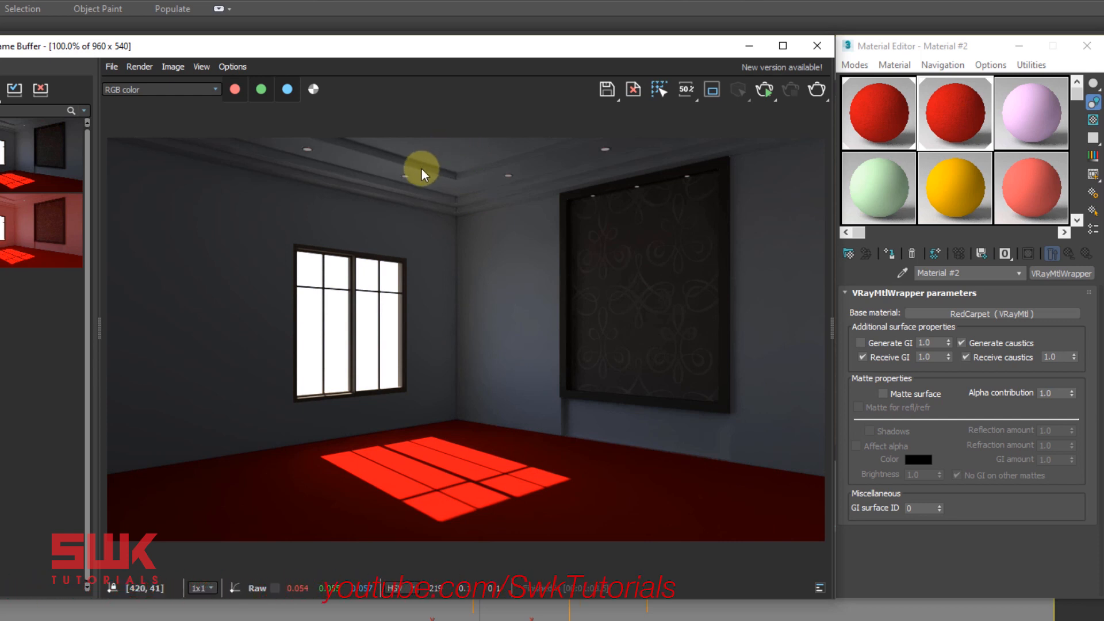
{"action": "mouse_move", "coordinate": [462, 267]}
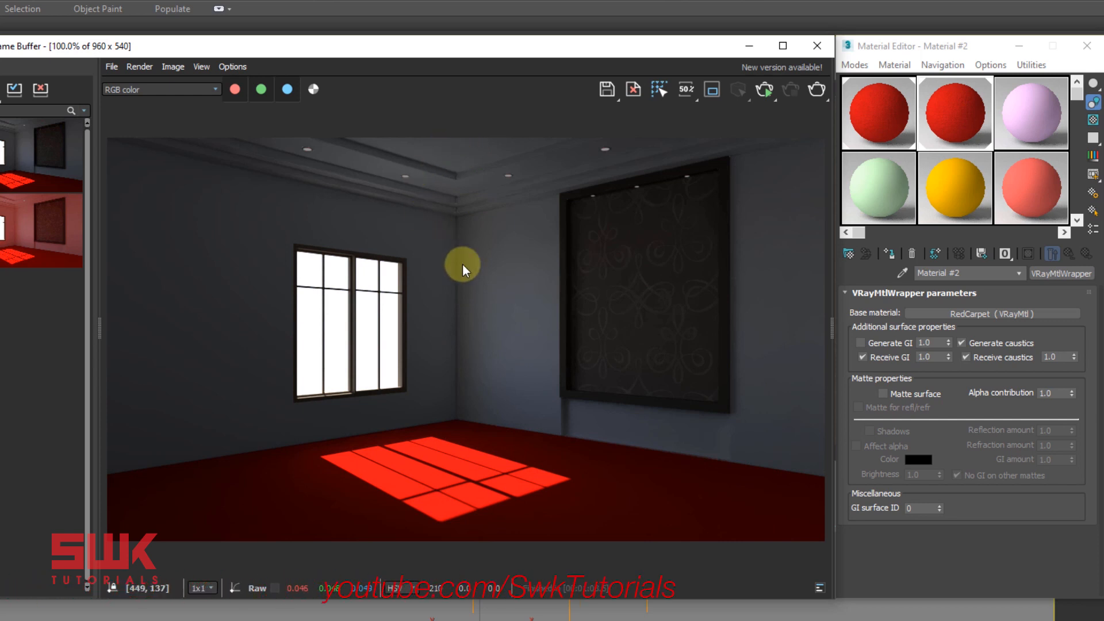
{"action": "mouse_move", "coordinate": [886, 347]}
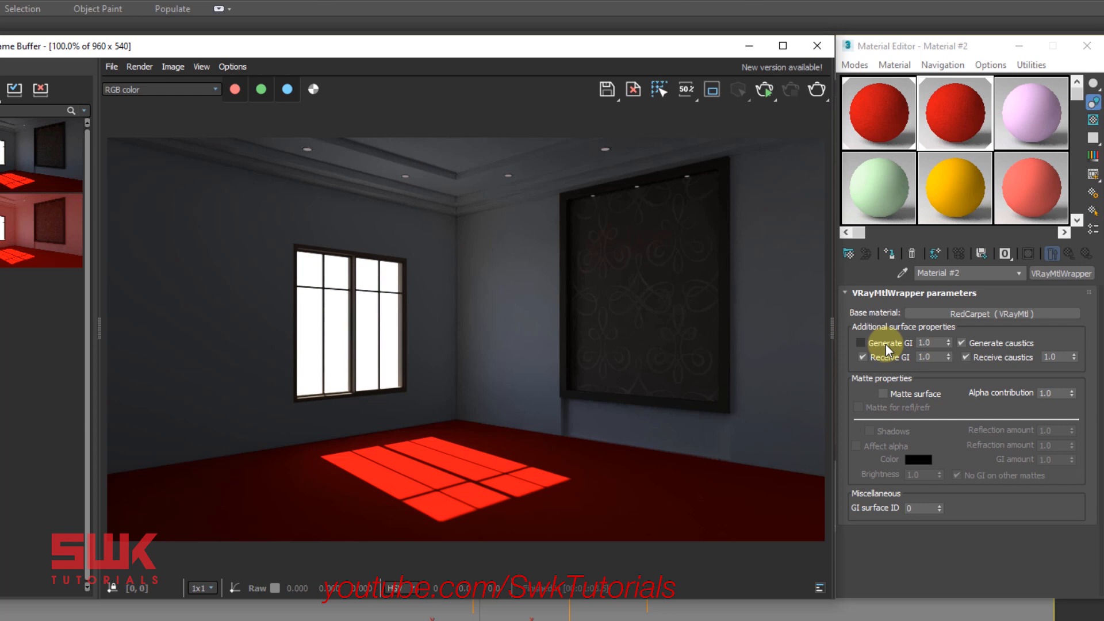
{"action": "mouse_move", "coordinate": [611, 504]}
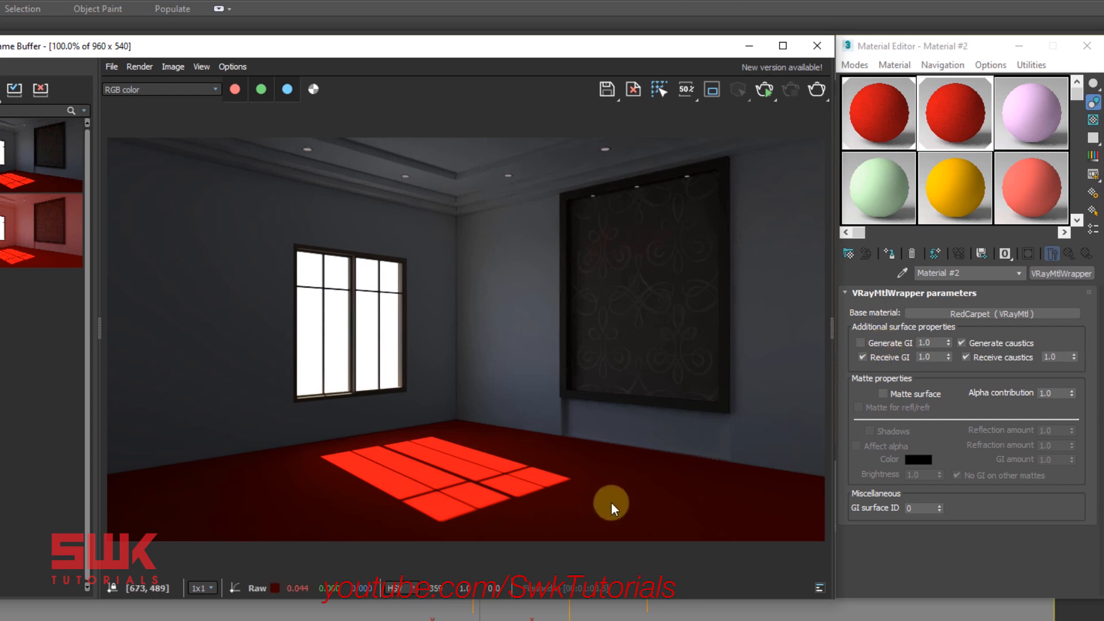
{"action": "mouse_move", "coordinate": [780, 314]}
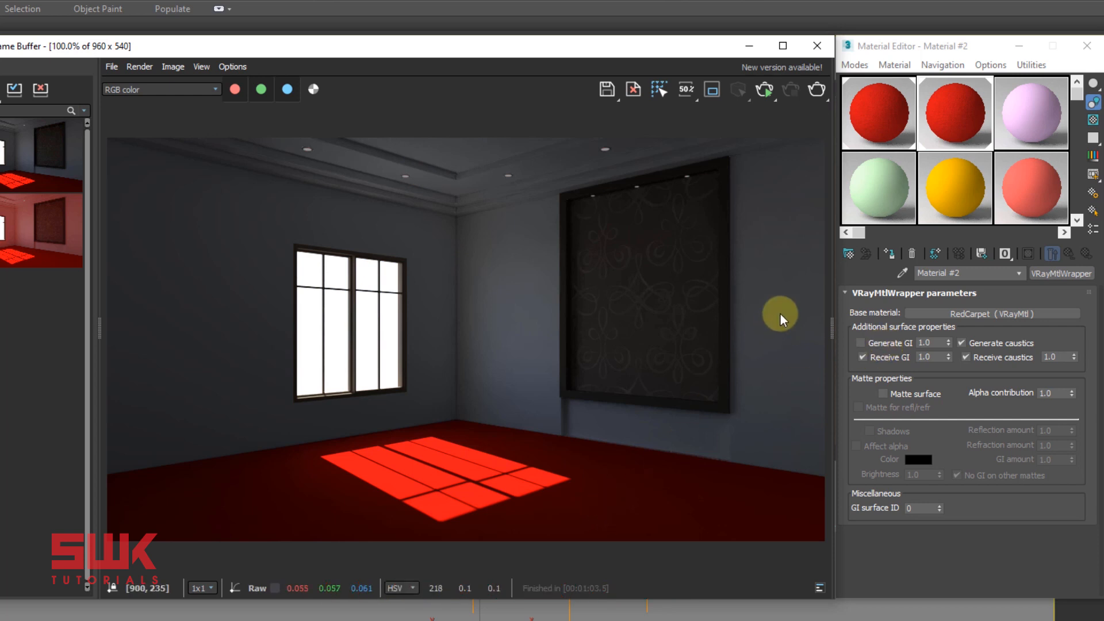
{"action": "mouse_move", "coordinate": [546, 498]}
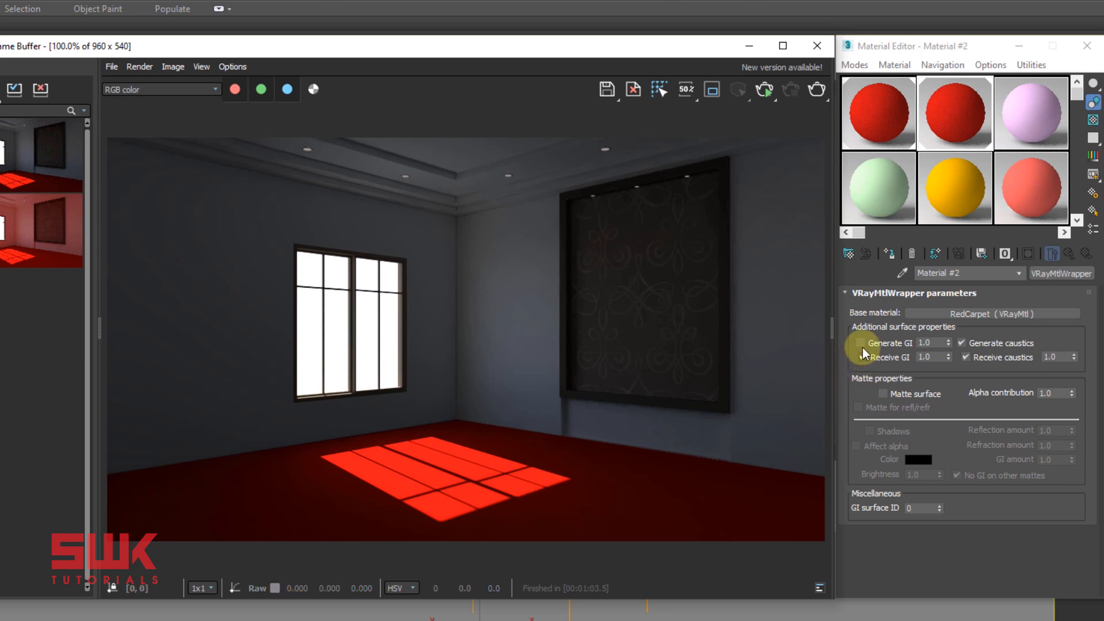
{"action": "left_click", "coordinate": [859, 343]}
{"action": "type", "text": "0.35"}
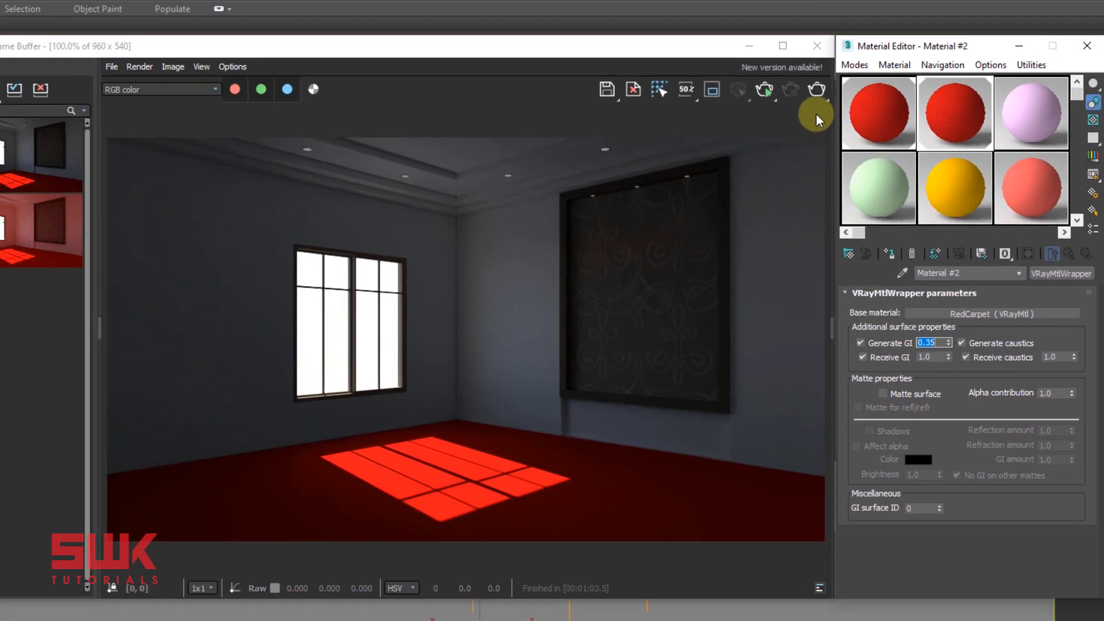
{"action": "left_click", "coordinate": [791, 90]}
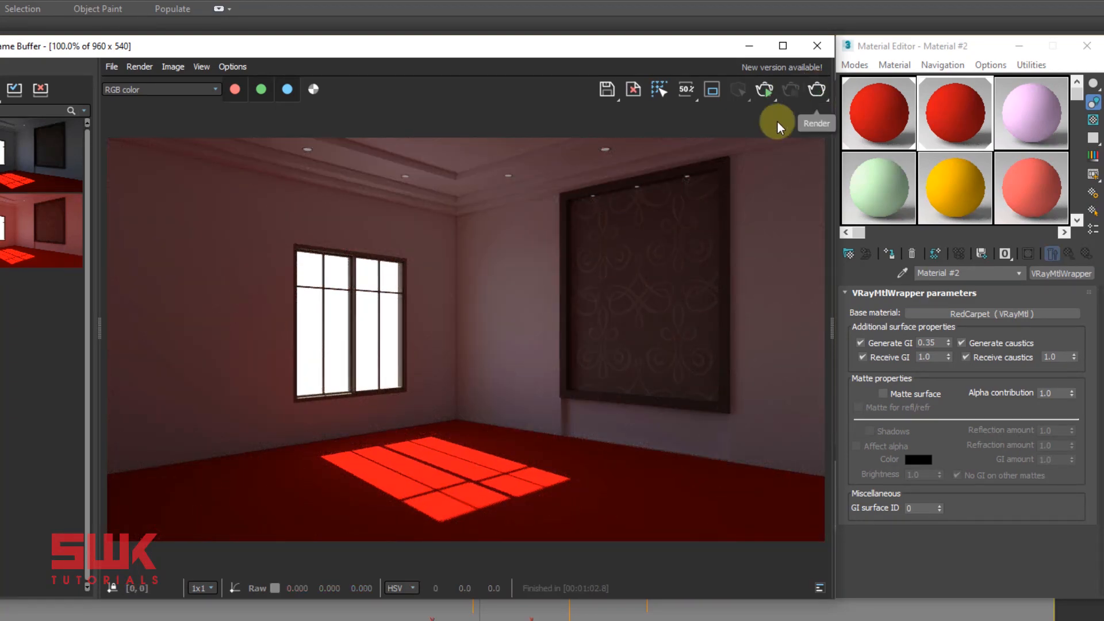
{"action": "mouse_move", "coordinate": [496, 247]}
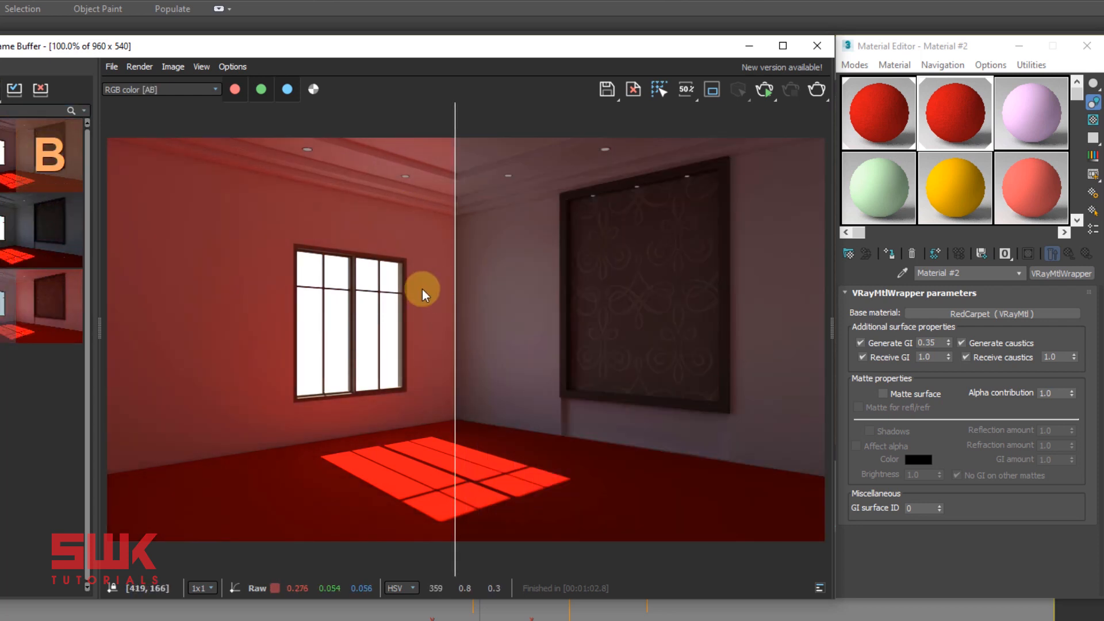
{"action": "mouse_move", "coordinate": [539, 215]}
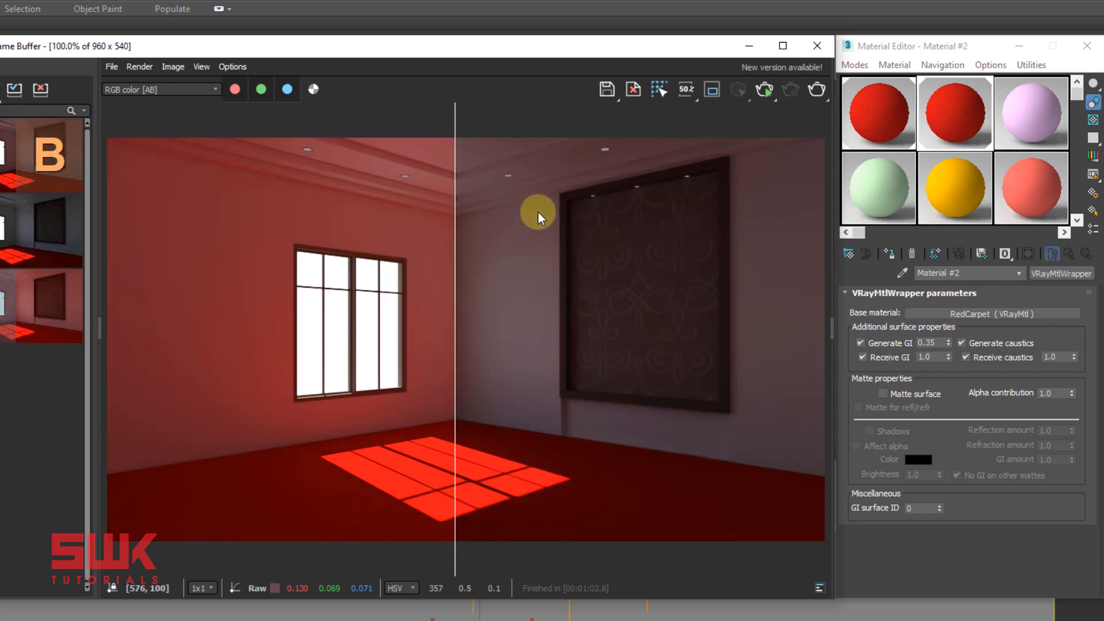
{"action": "mouse_move", "coordinate": [534, 268]}
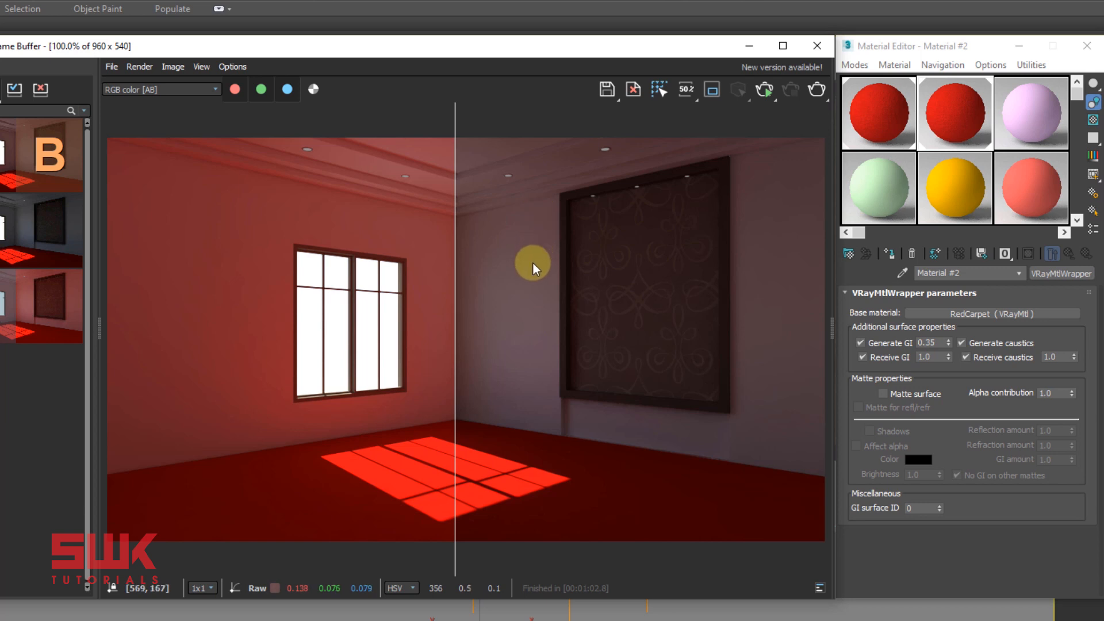
{"action": "mouse_move", "coordinate": [542, 257]}
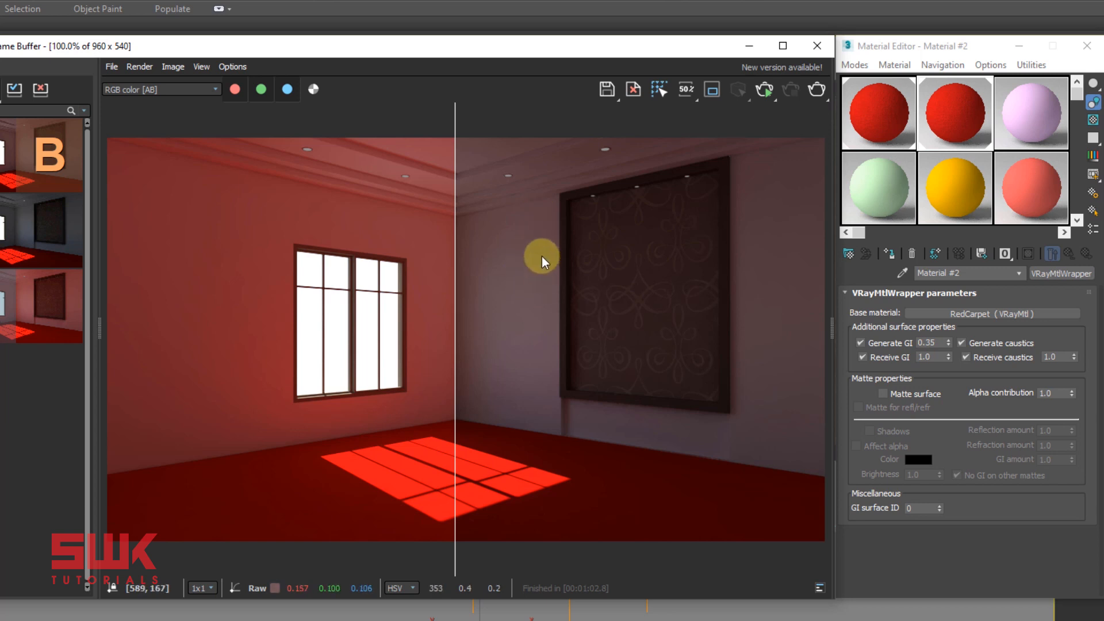
{"action": "mouse_move", "coordinate": [535, 282]}
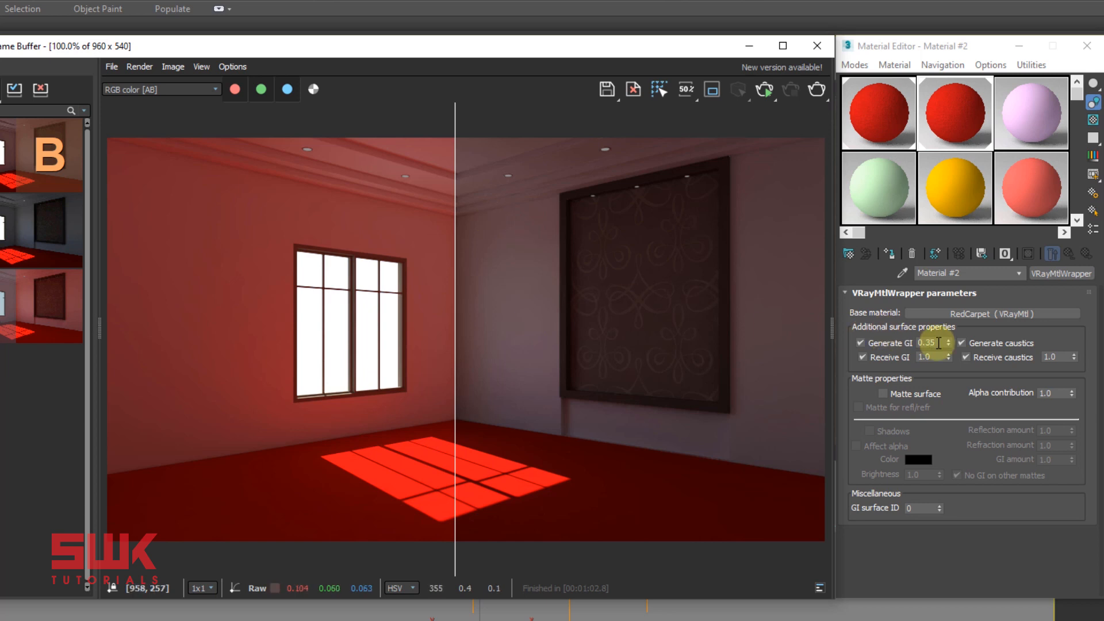
{"action": "triple_click", "coordinate": [928, 343]}
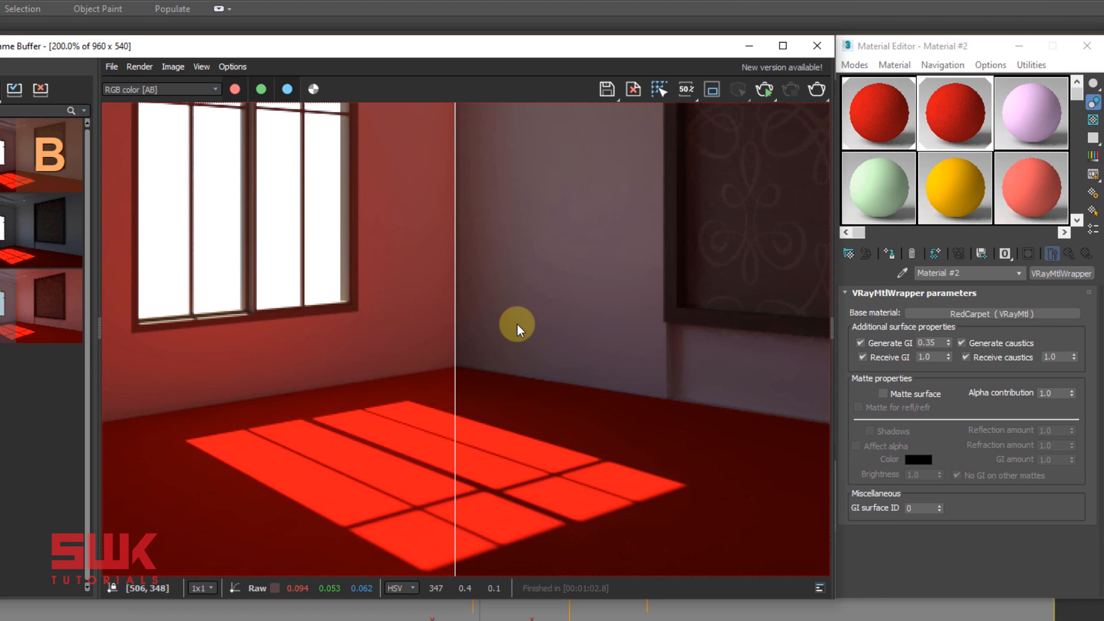
{"action": "mouse_move", "coordinate": [422, 449]}
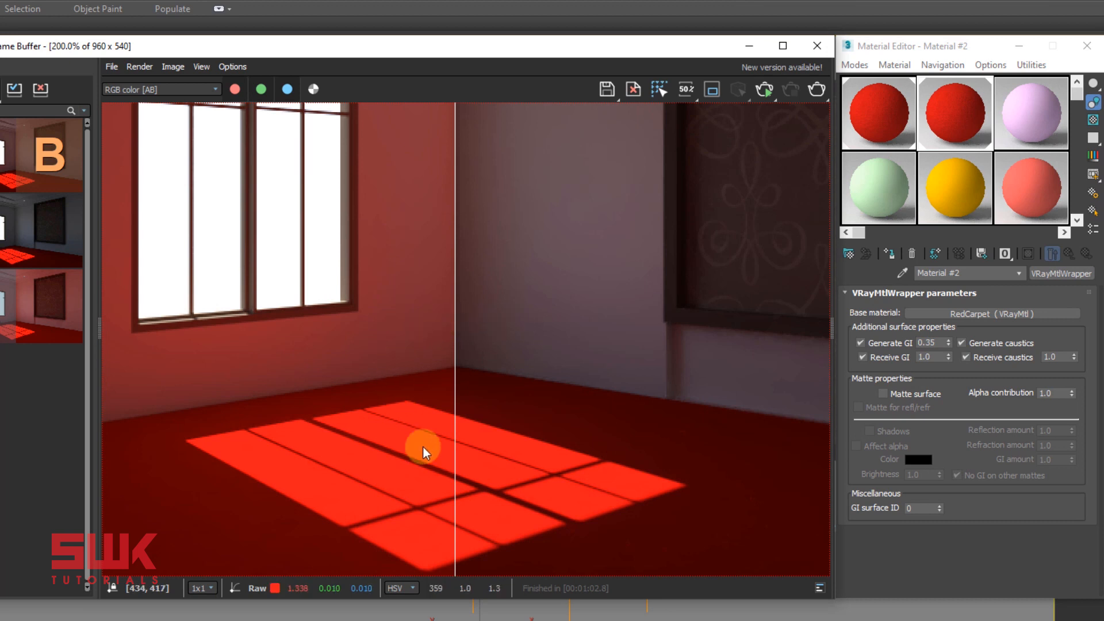
{"action": "mouse_move", "coordinate": [521, 393]}
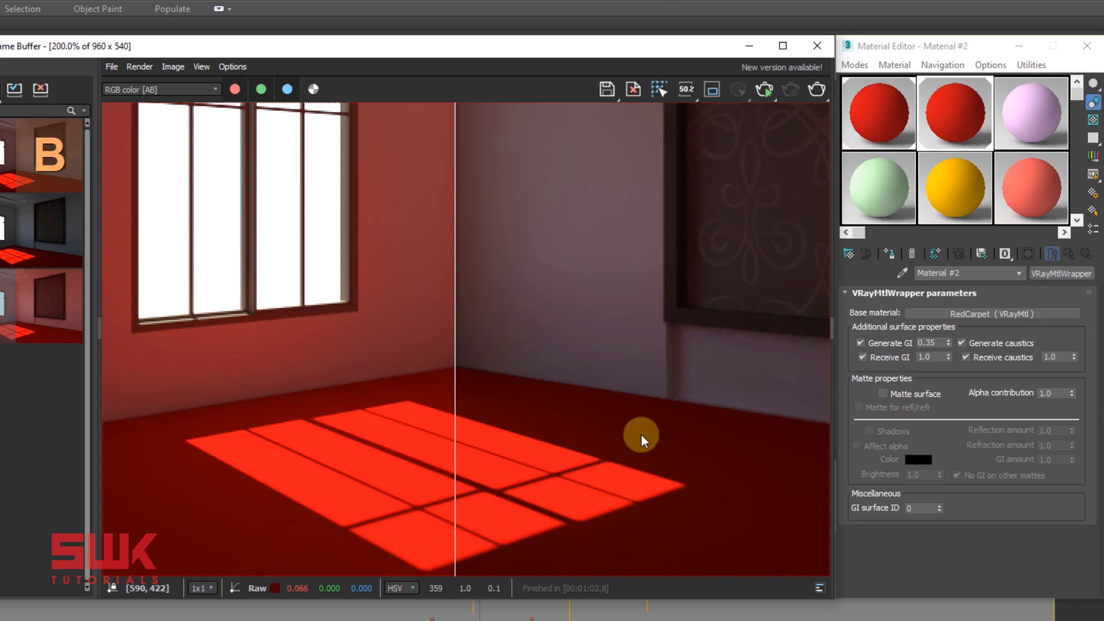
{"action": "mouse_move", "coordinate": [404, 367]}
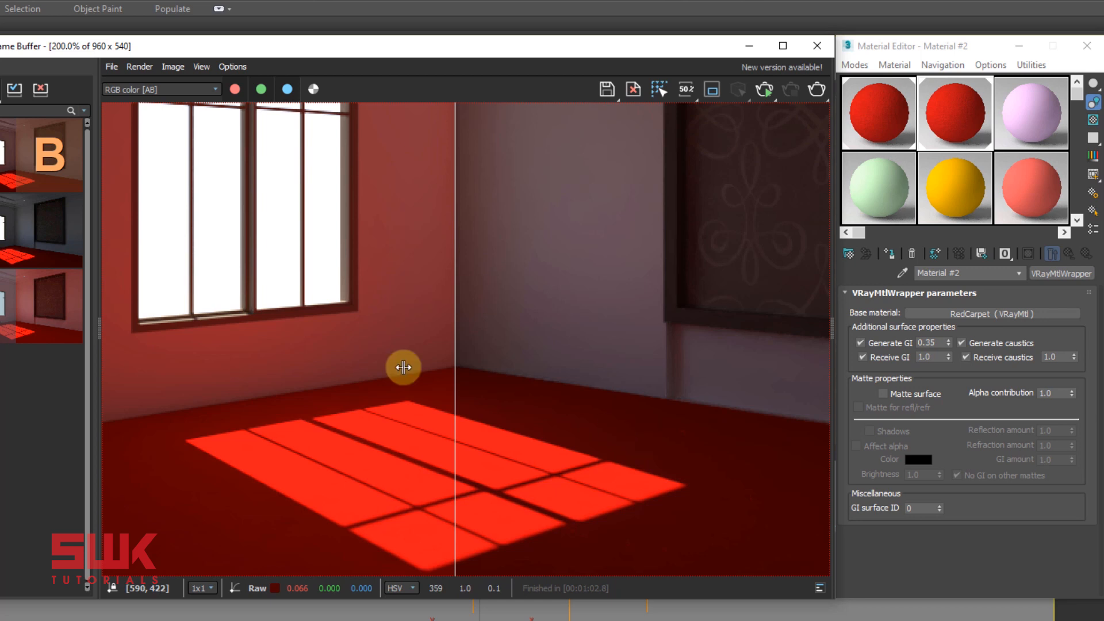
{"action": "mouse_move", "coordinate": [250, 279]}
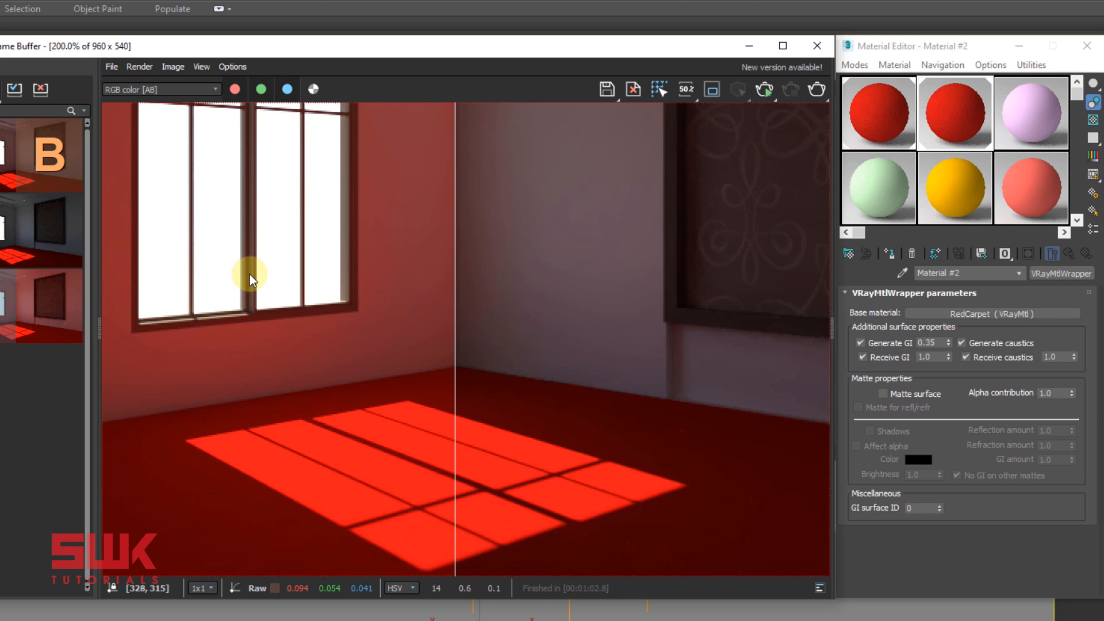
{"action": "mouse_move", "coordinate": [324, 304]}
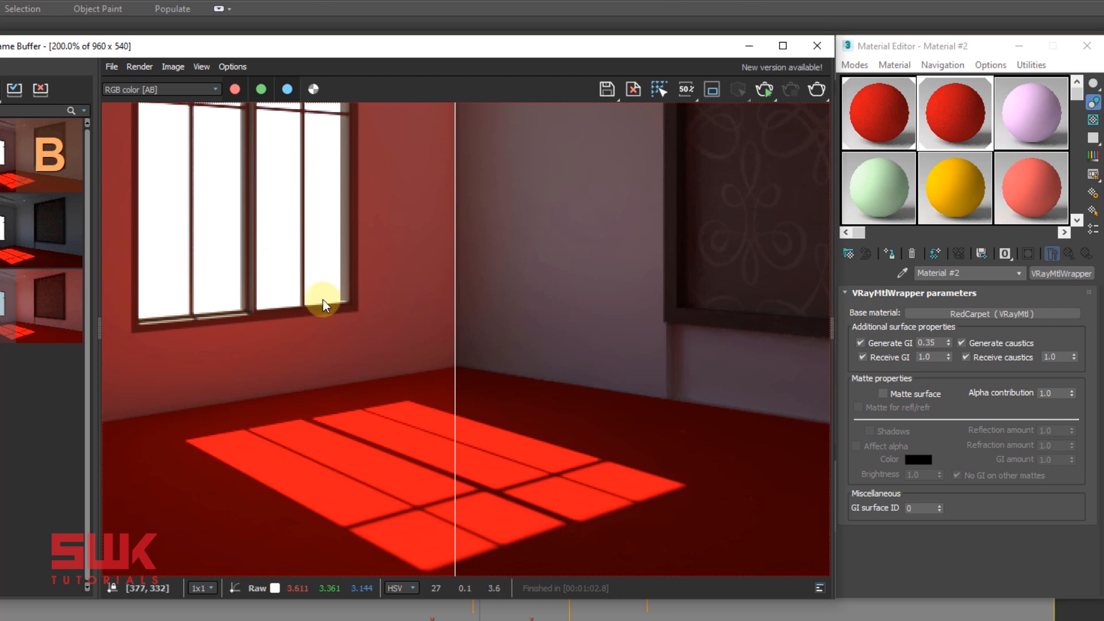
{"action": "mouse_move", "coordinate": [334, 310]}
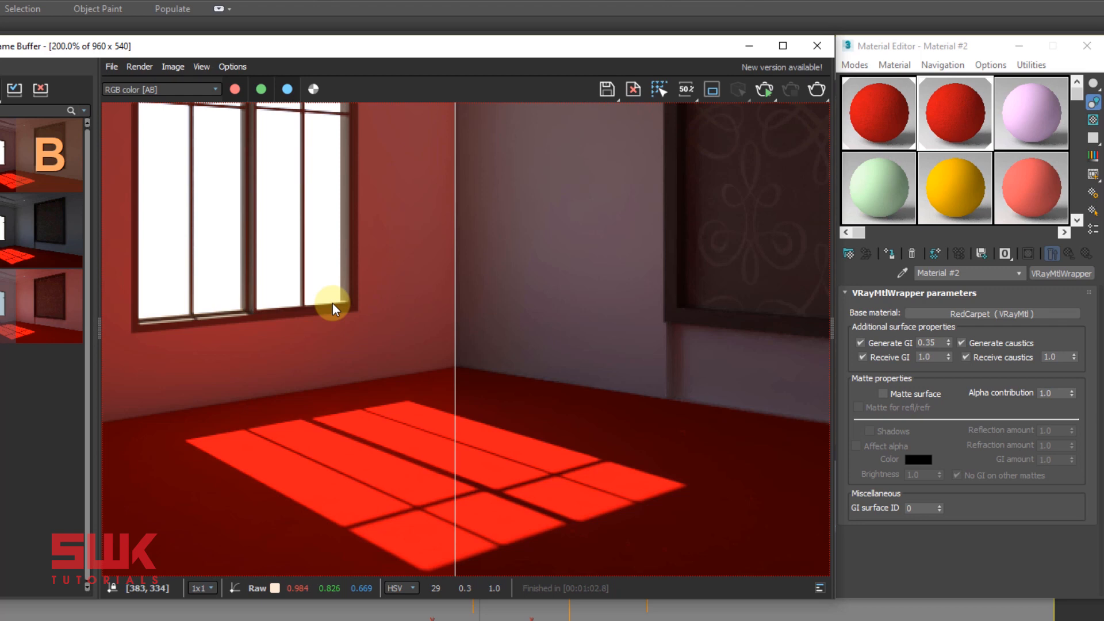
{"action": "mouse_move", "coordinate": [363, 303]}
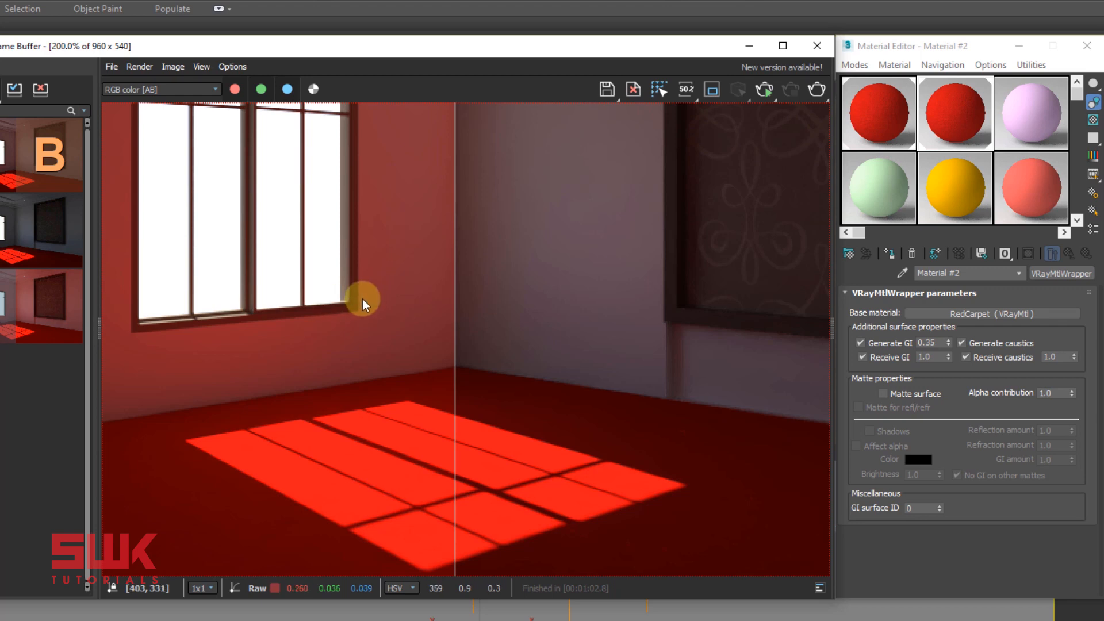
Step: Eyedrop RedCarpet from the carpet, then make Material #2 a VRayOverrideMtl, discarding the old
{"action": "left_click", "coordinate": [816, 45]}
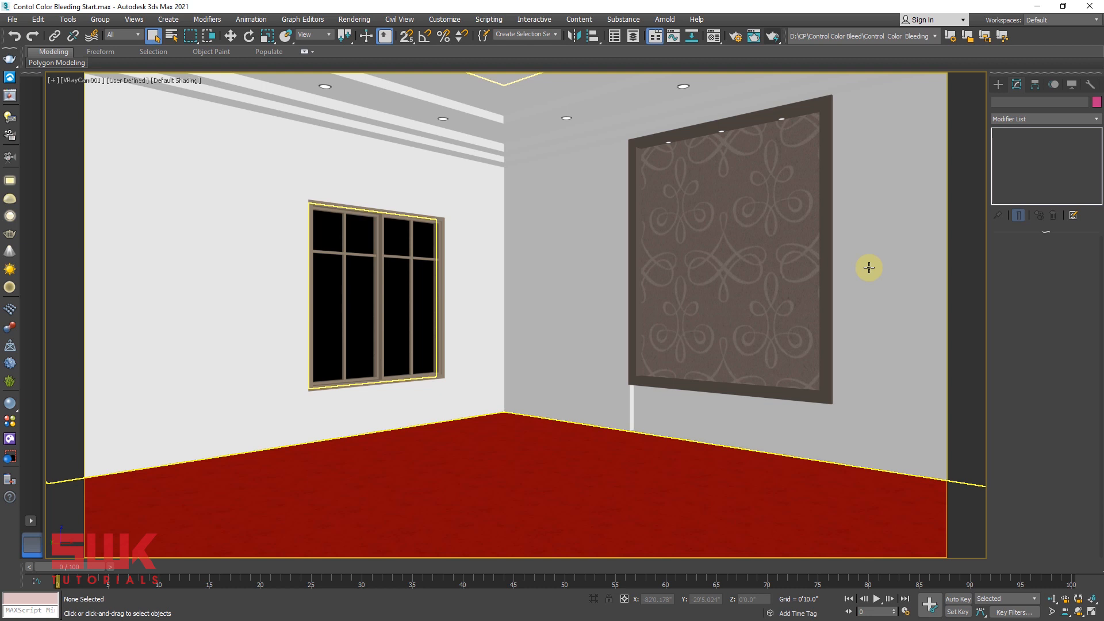
{"action": "mouse_move", "coordinate": [822, 164]}
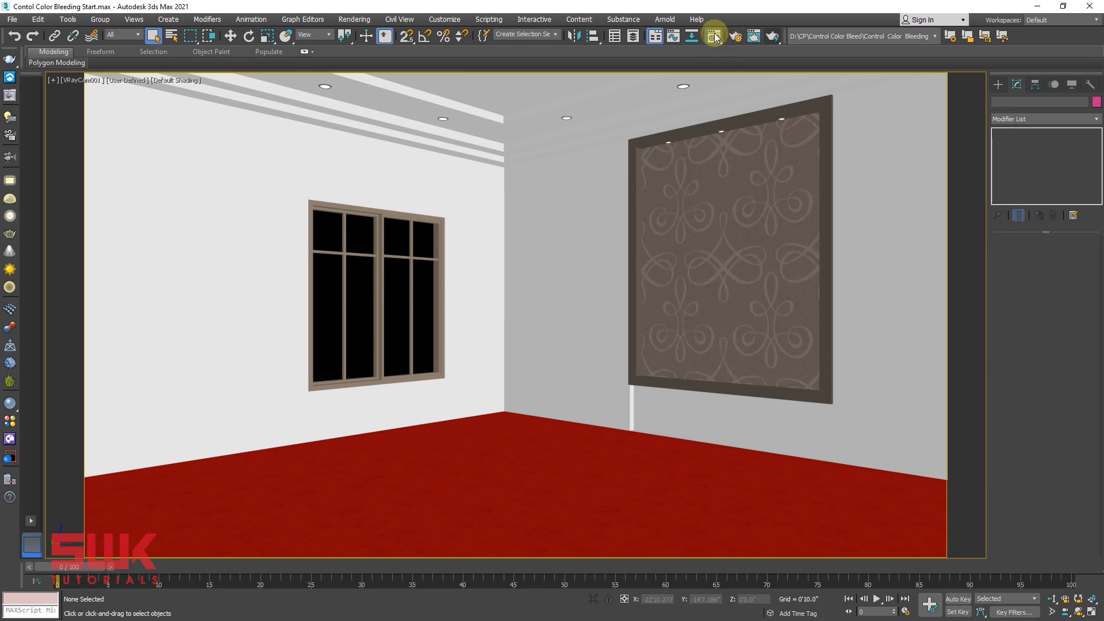
{"action": "left_click", "coordinate": [713, 36]}
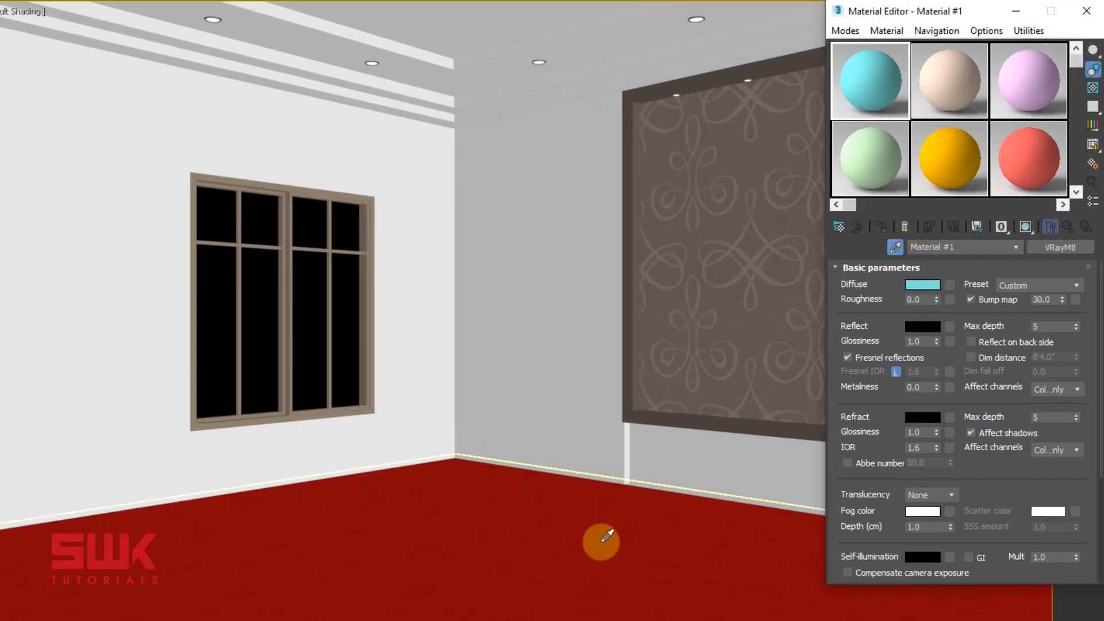
{"action": "left_click", "coordinate": [869, 80]}
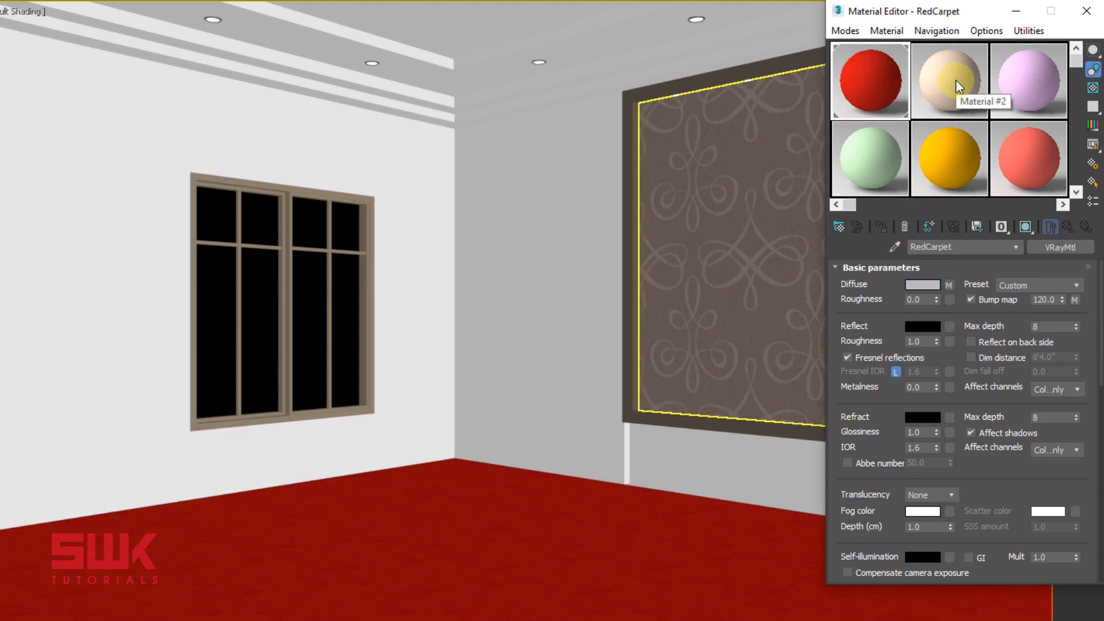
{"action": "left_click", "coordinate": [948, 79]}
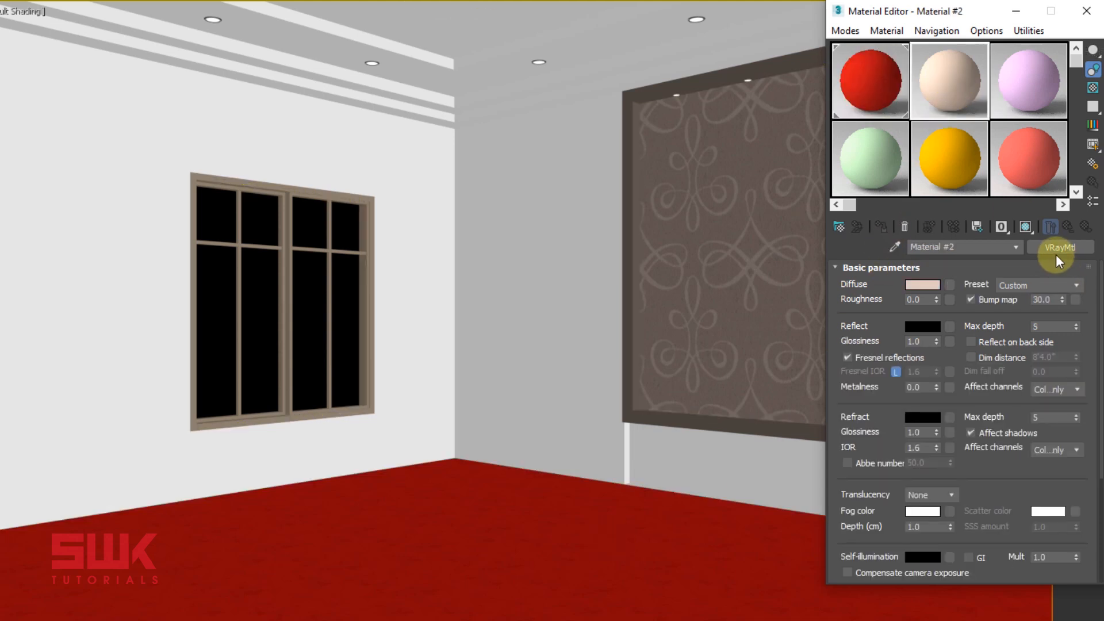
{"action": "left_click", "coordinate": [1060, 248]}
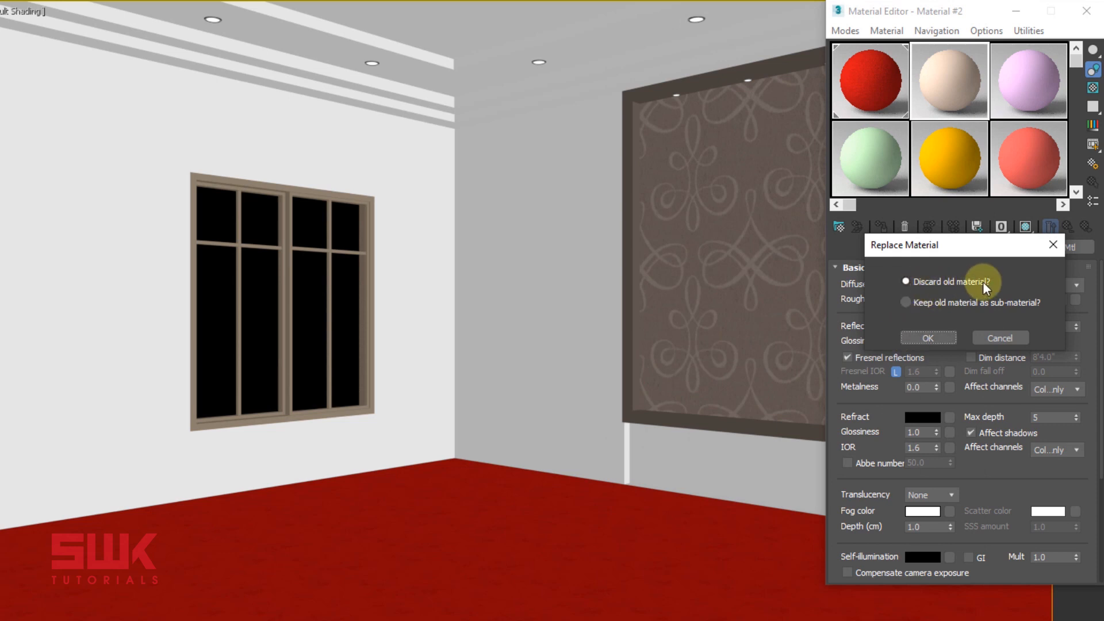
{"action": "left_click", "coordinate": [928, 338]}
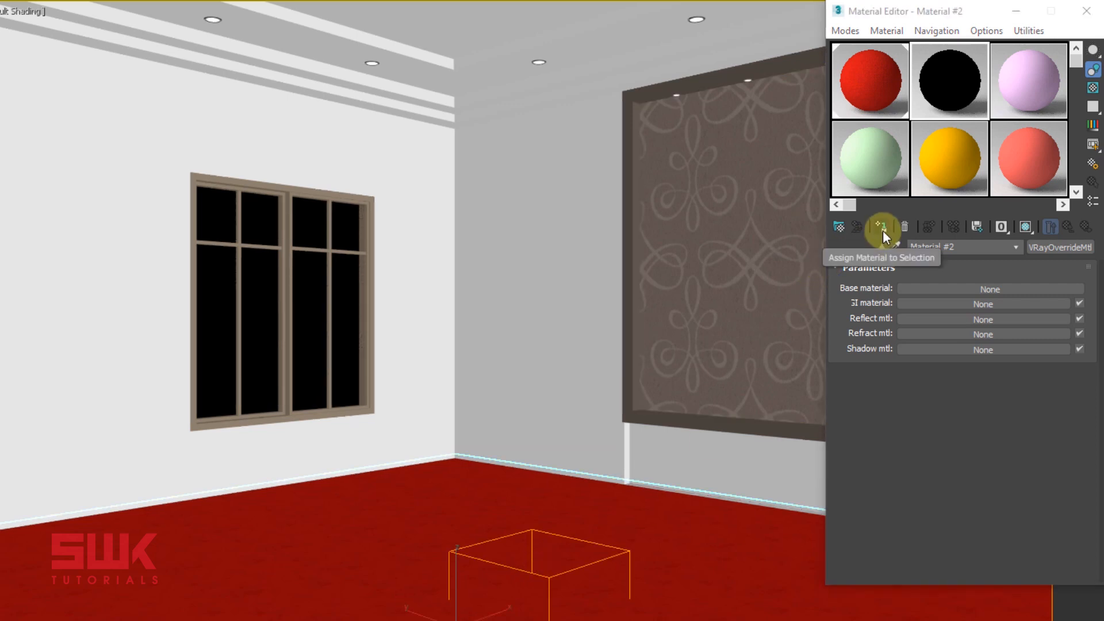
Step: Assign the override material to the carpet and instance RedCarpet as its base material
{"action": "left_click", "coordinate": [882, 226]}
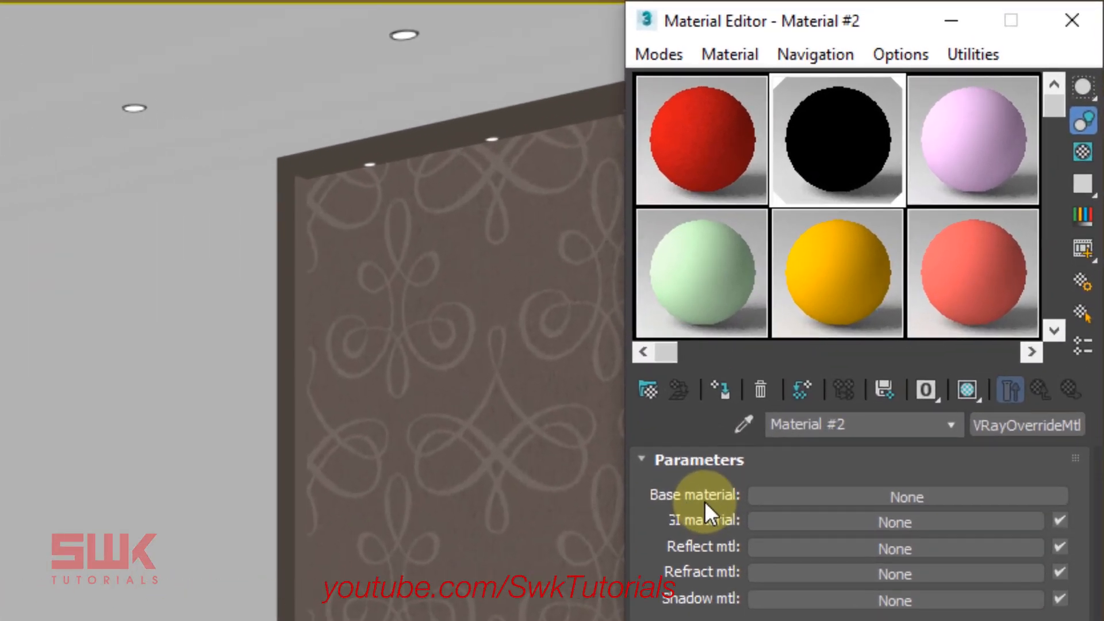
{"action": "mouse_move", "coordinate": [687, 138]}
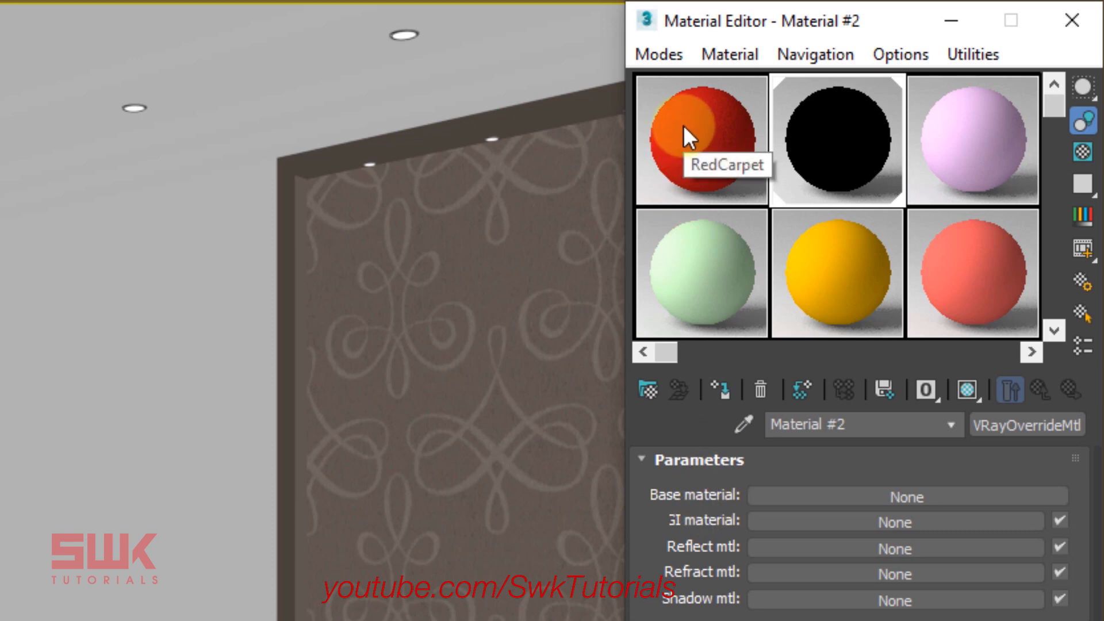
{"action": "mouse_move", "coordinate": [757, 335]}
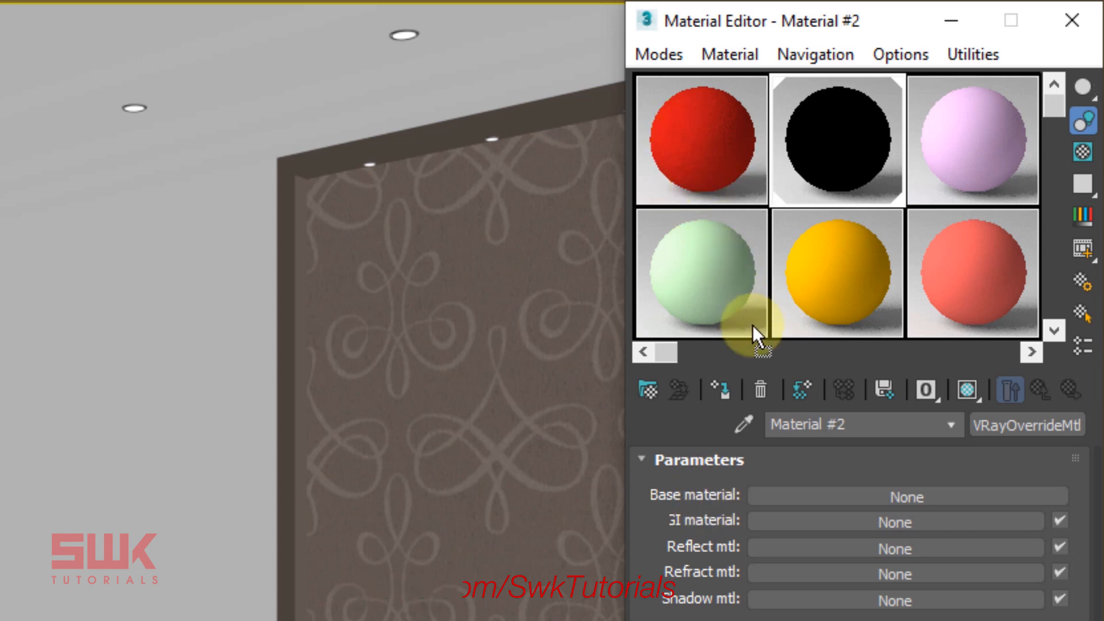
{"action": "mouse_move", "coordinate": [788, 500]}
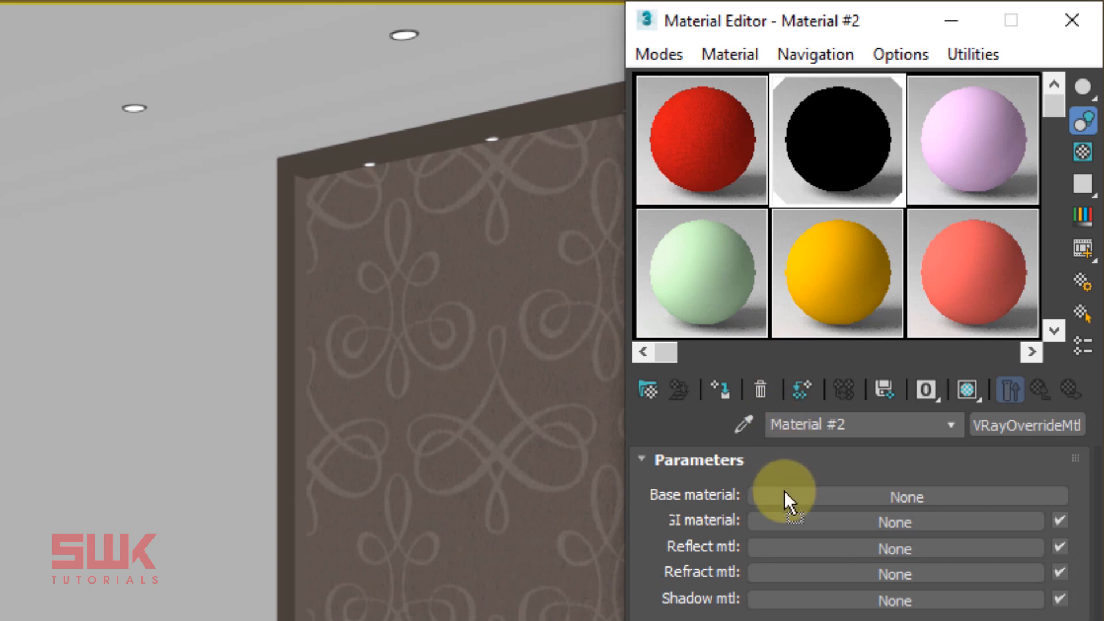
{"action": "left_click", "coordinate": [781, 496]}
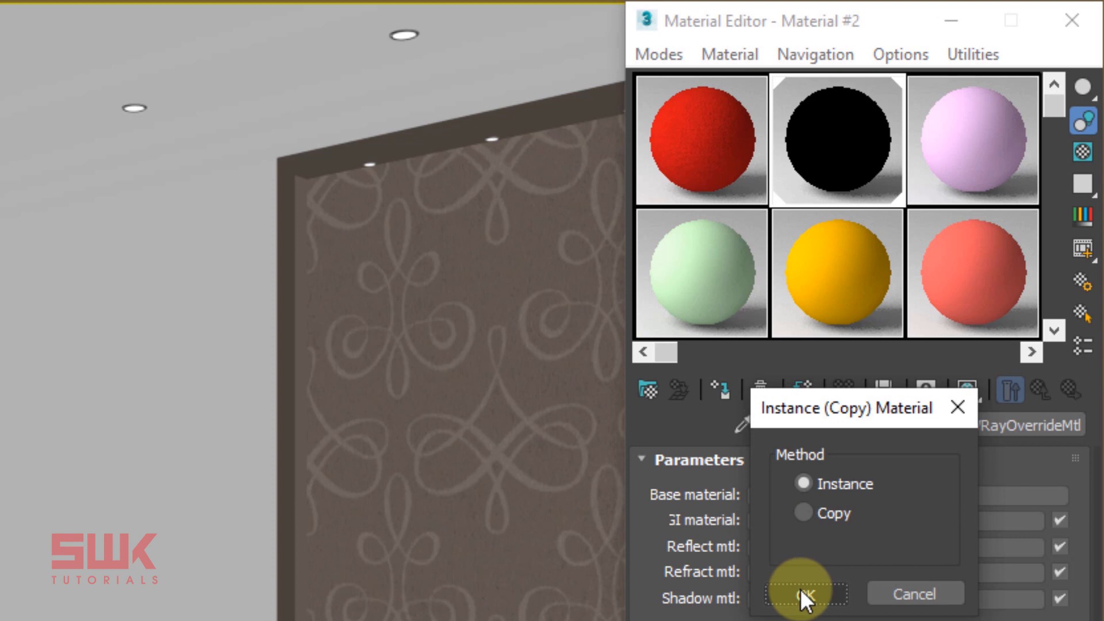
{"action": "left_click", "coordinate": [806, 593]}
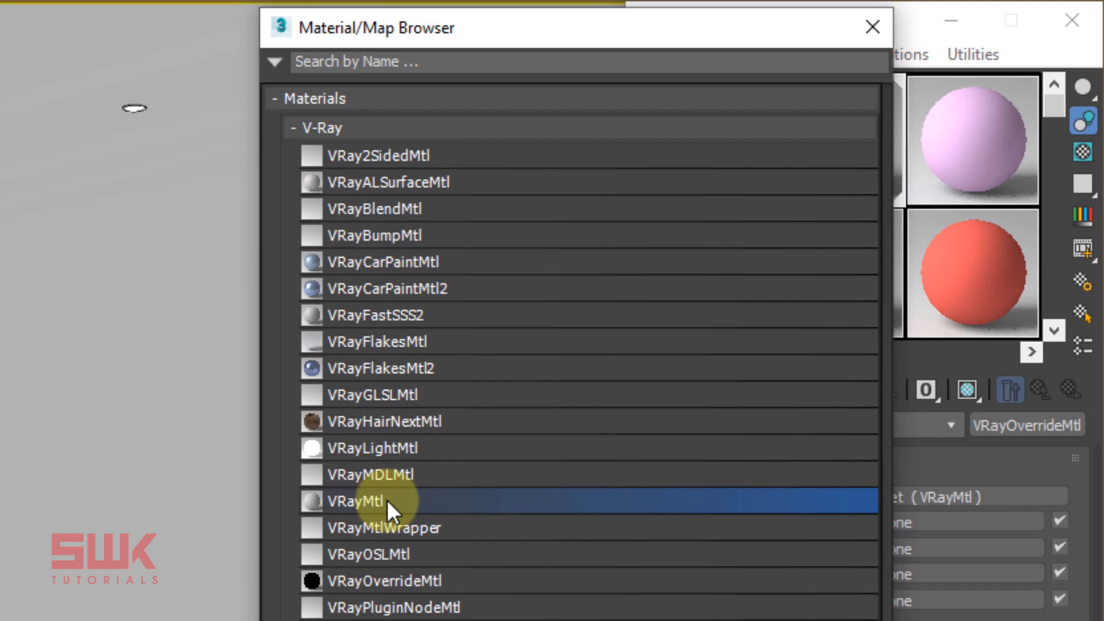
Step: Fill the override's GI material slot with a new VRayMtl and edit its diffuse colour
{"action": "double_click", "coordinate": [361, 501]}
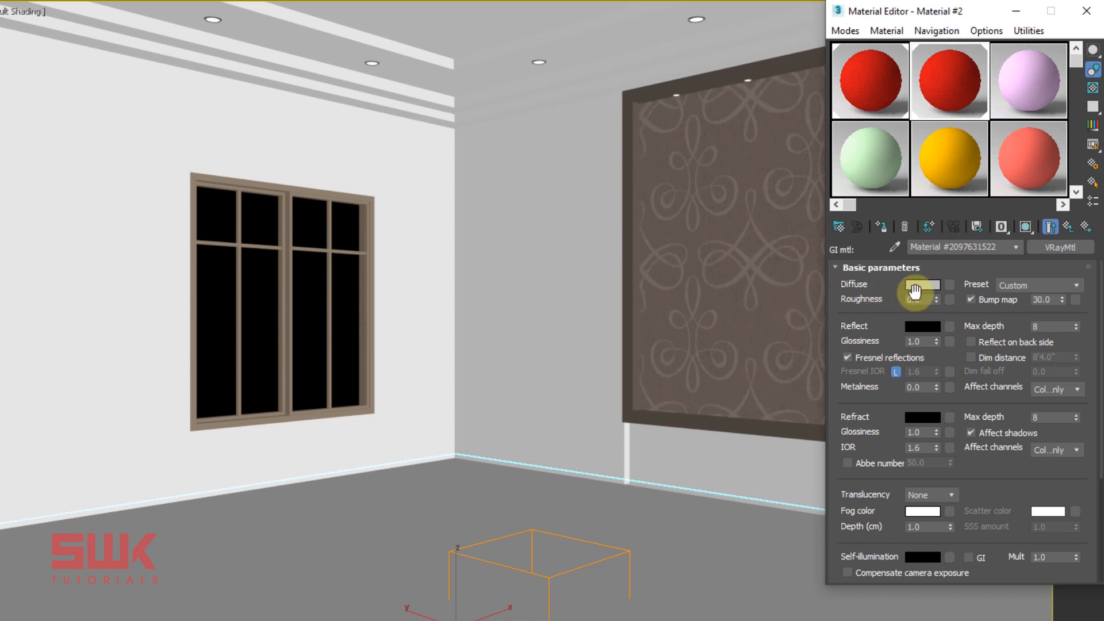
{"action": "mouse_move", "coordinate": [921, 291]}
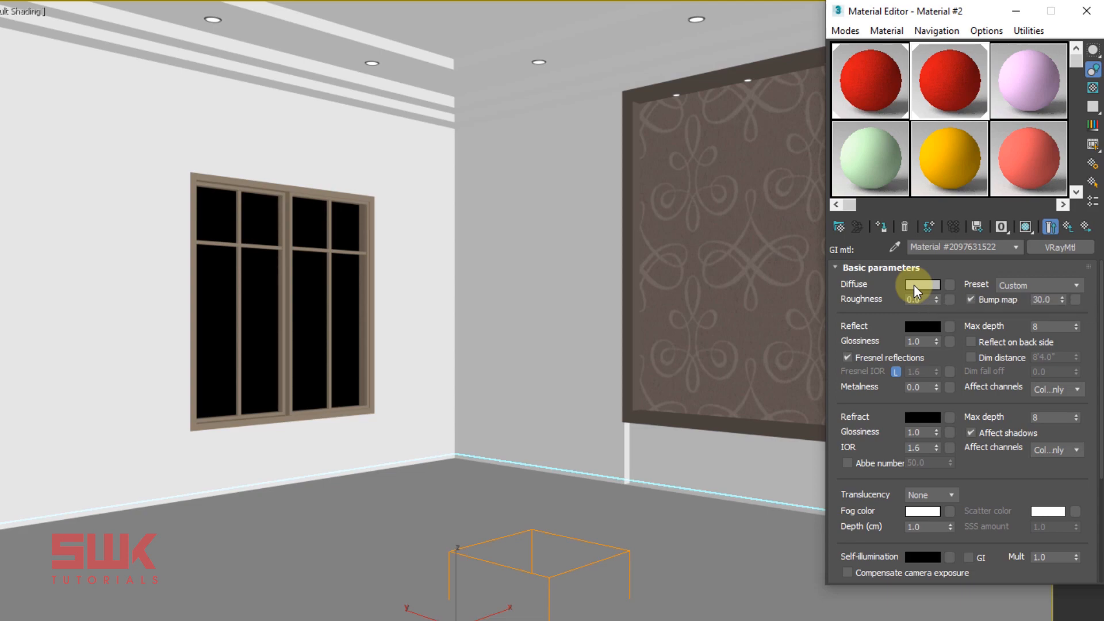
{"action": "left_click", "coordinate": [923, 285]}
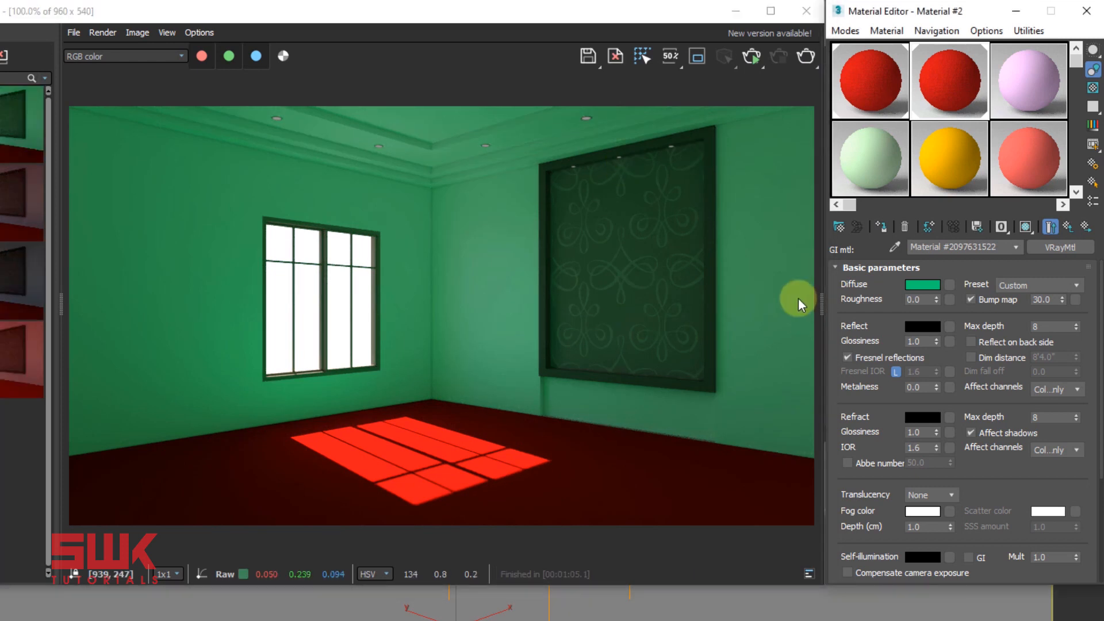
{"action": "mouse_move", "coordinate": [780, 332]}
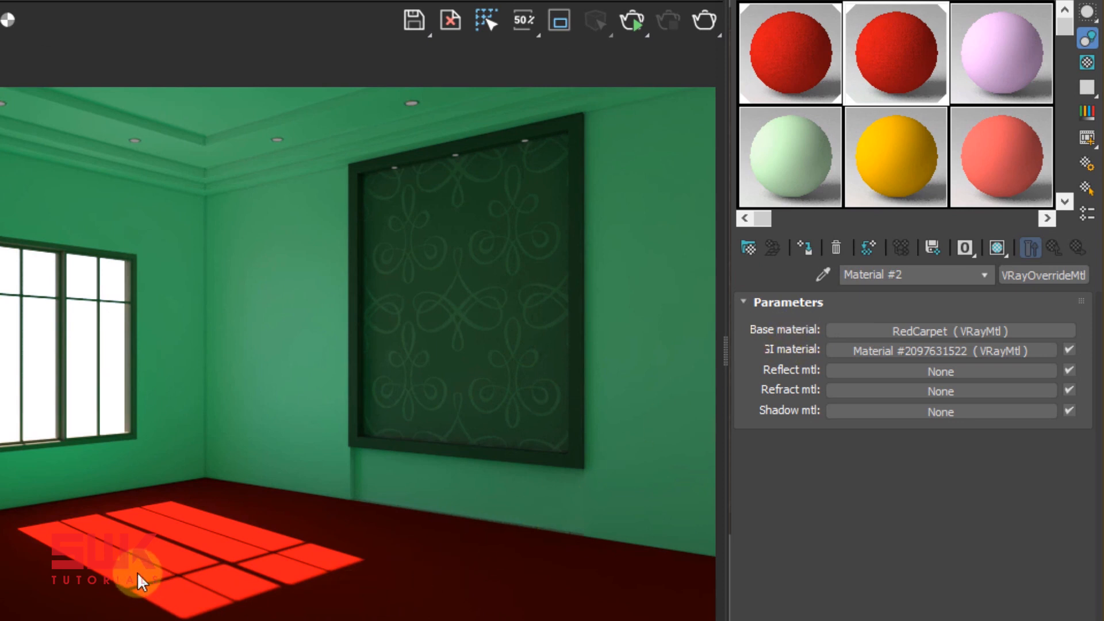
{"action": "mouse_move", "coordinate": [799, 355]}
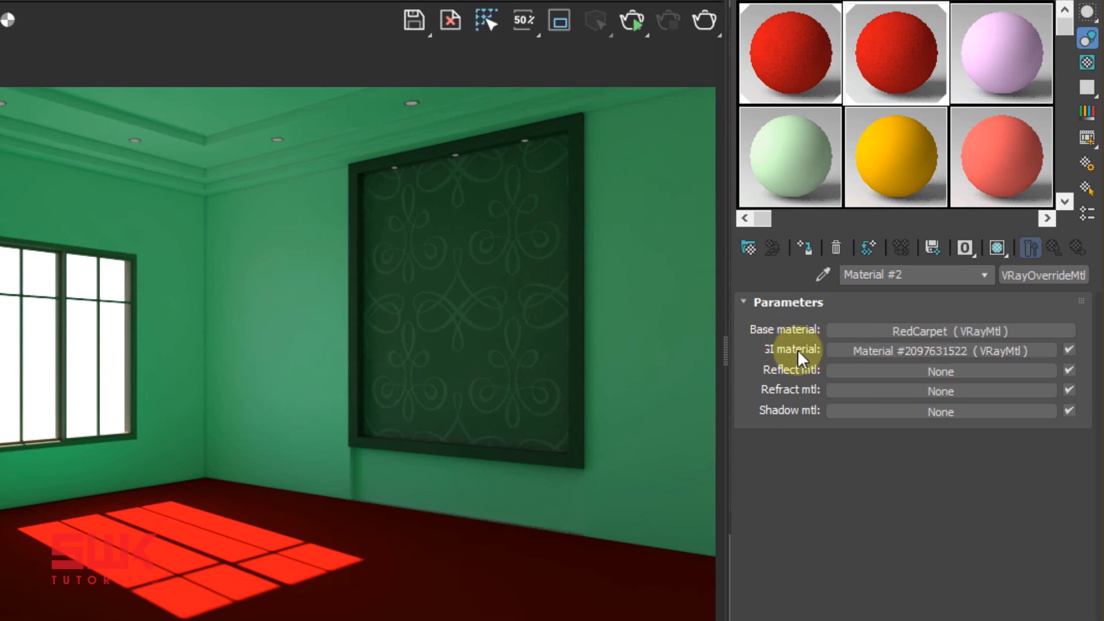
{"action": "mouse_move", "coordinate": [595, 374]}
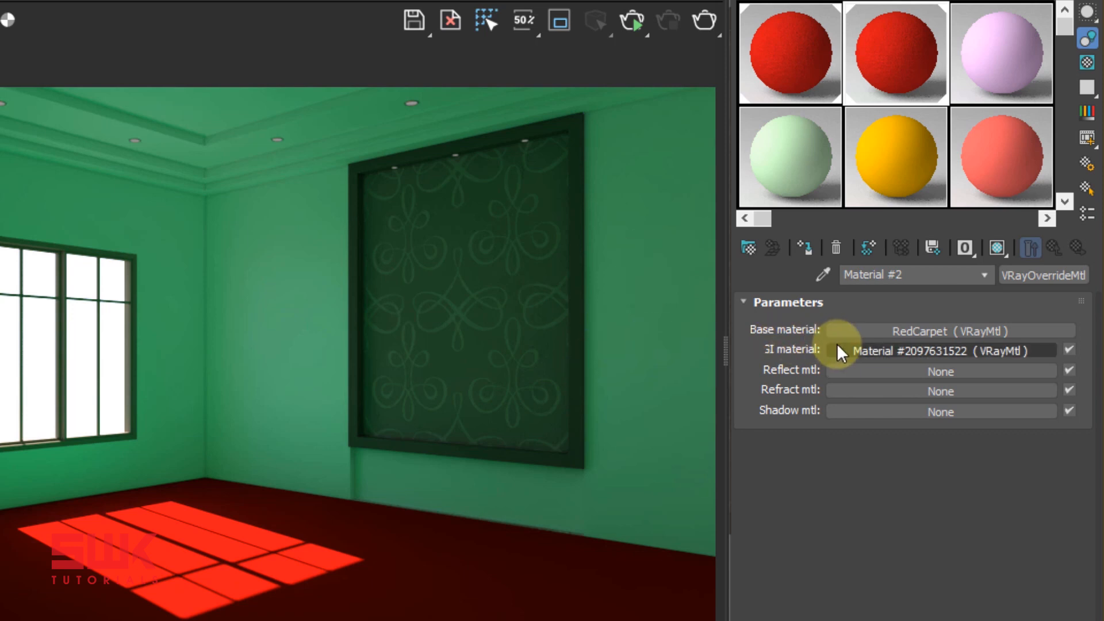
{"action": "left_click", "coordinate": [941, 350]}
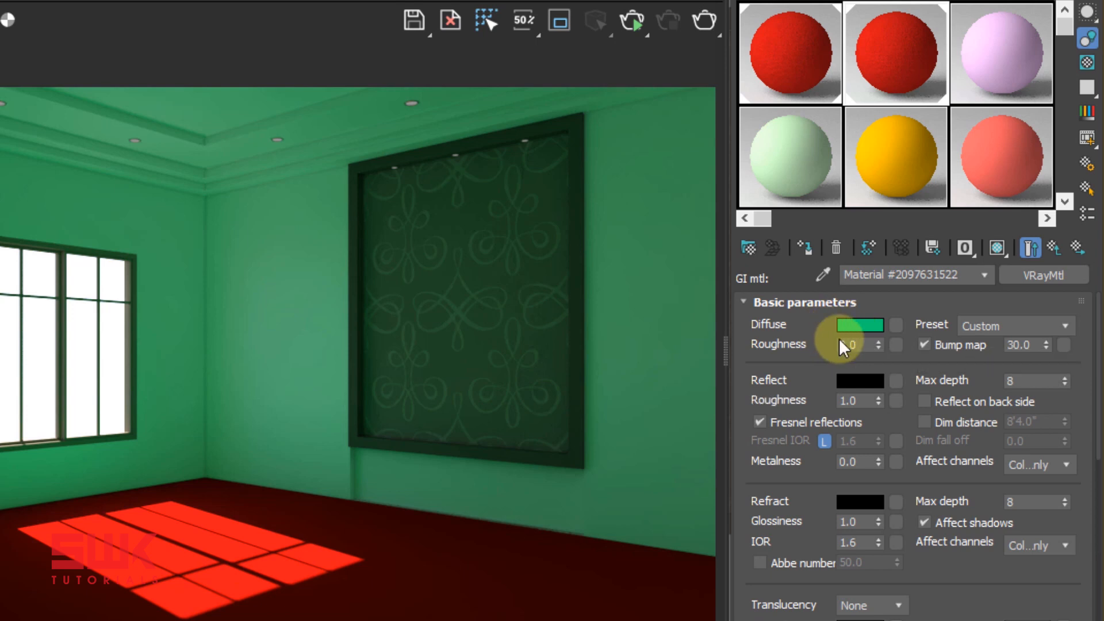
{"action": "left_click", "coordinate": [788, 53]}
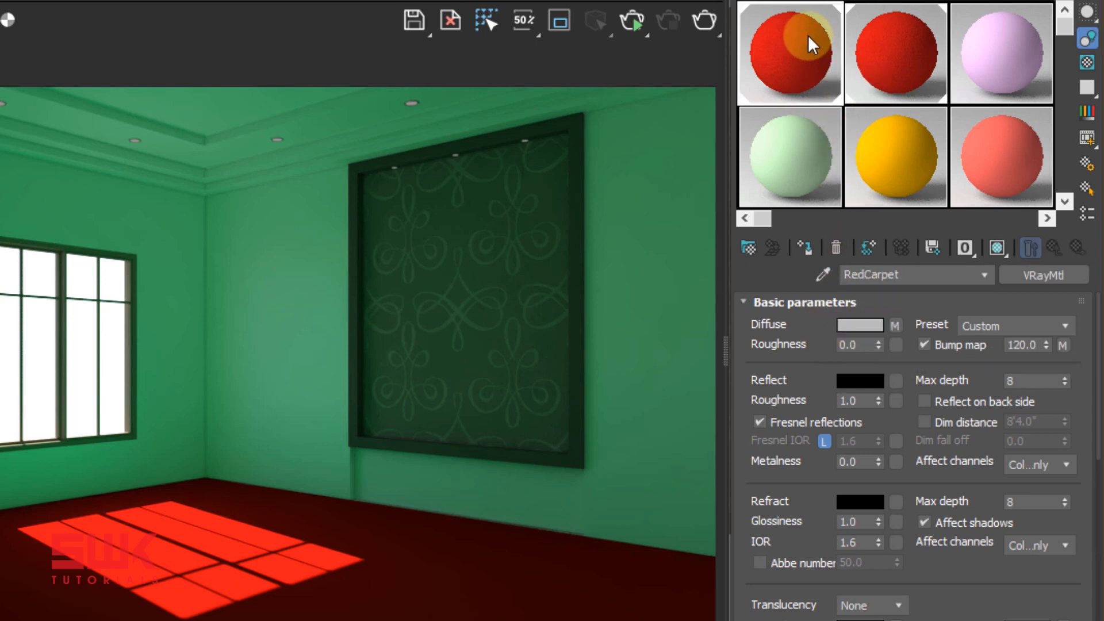
{"action": "mouse_move", "coordinate": [860, 326]}
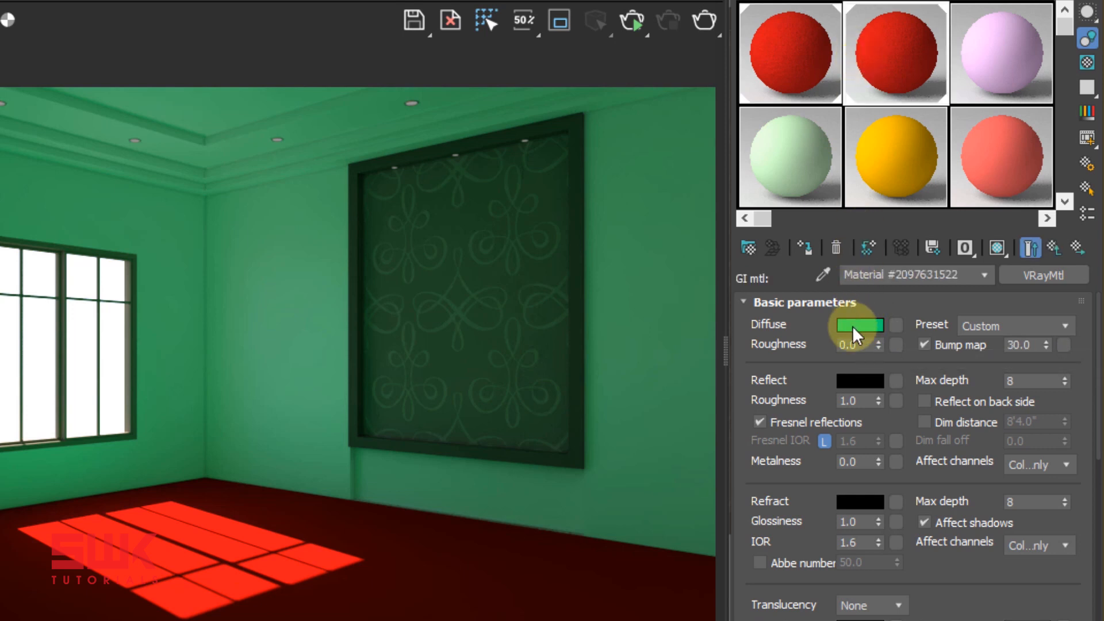
{"action": "mouse_move", "coordinate": [690, 226]}
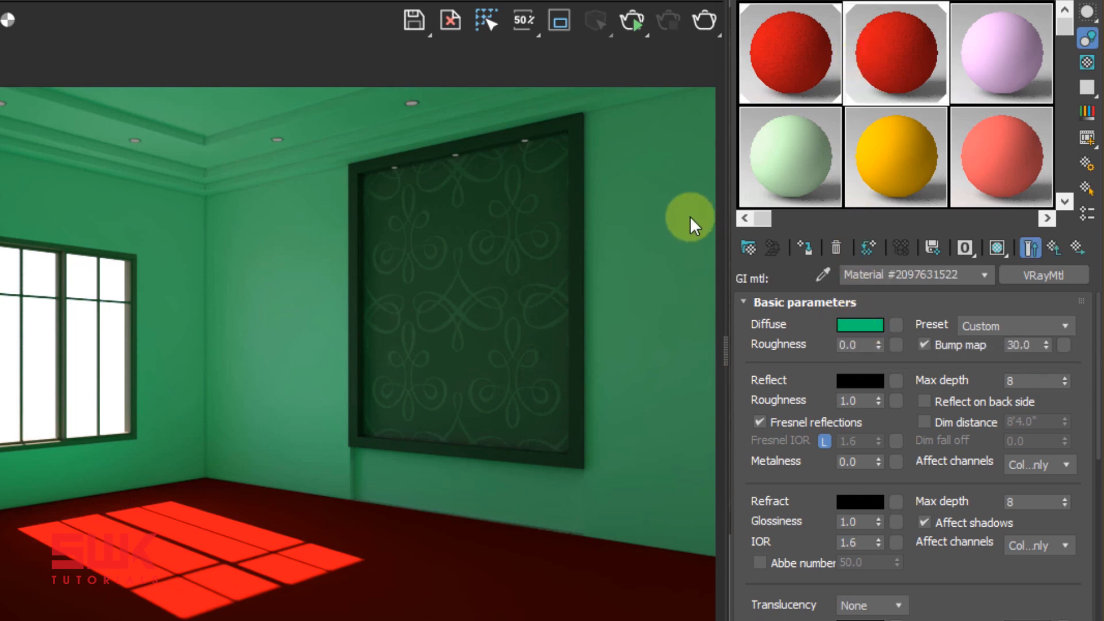
{"action": "mouse_move", "coordinate": [662, 289]}
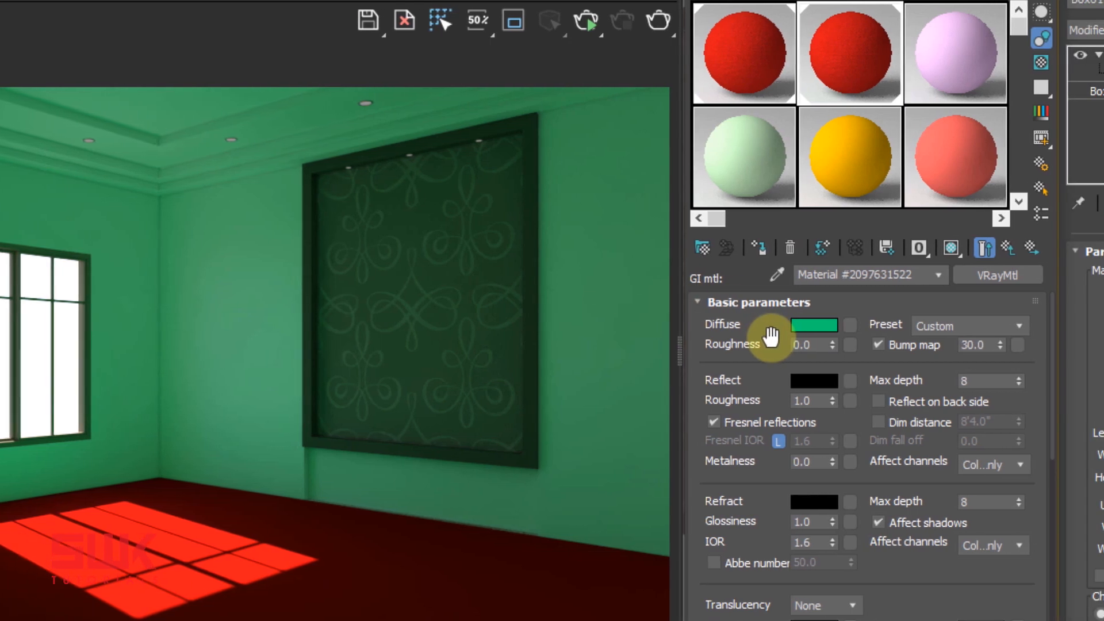
{"action": "mouse_move", "coordinate": [810, 324]}
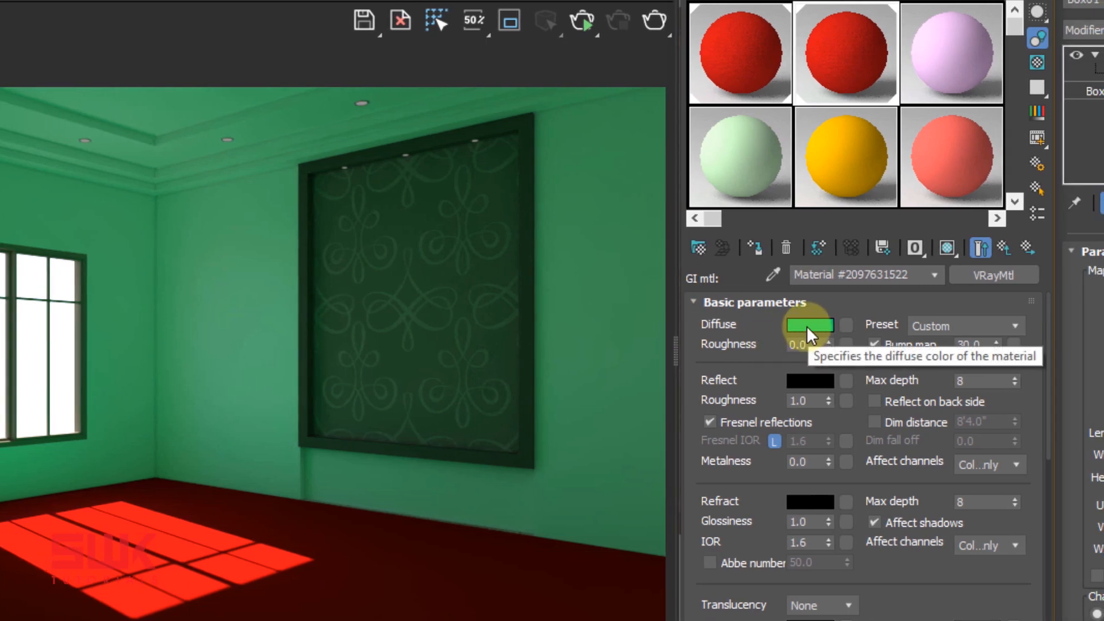
Step: Set the GI material's diffuse to RGB 100,51,51 and re-render the room
{"action": "left_click", "coordinate": [809, 324]}
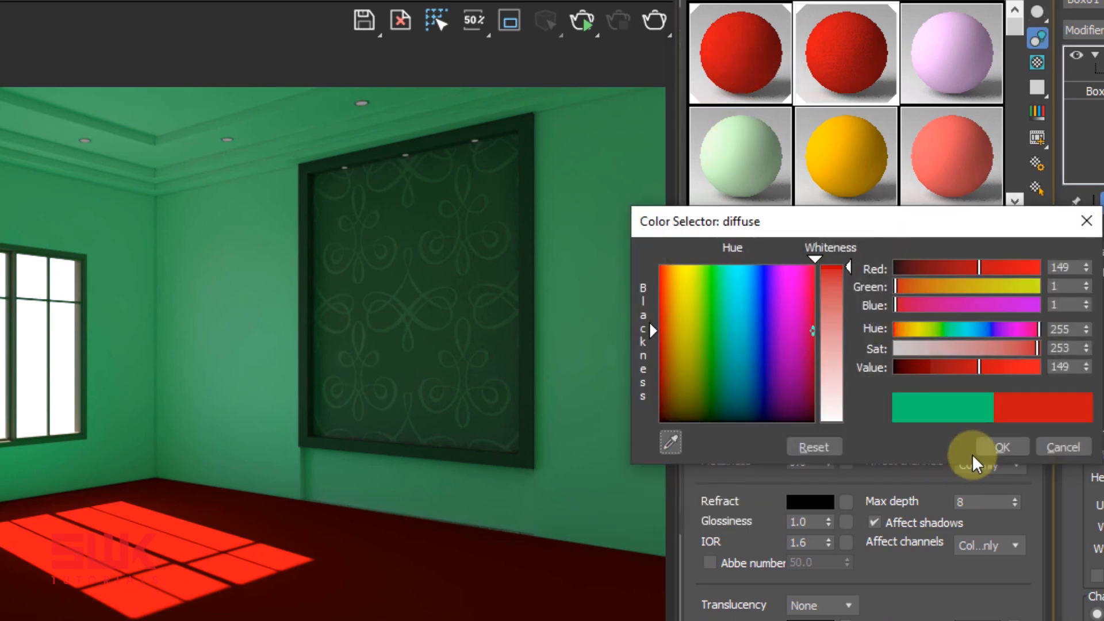
{"action": "mouse_move", "coordinate": [1025, 360]}
{"action": "type", "text": "100"}
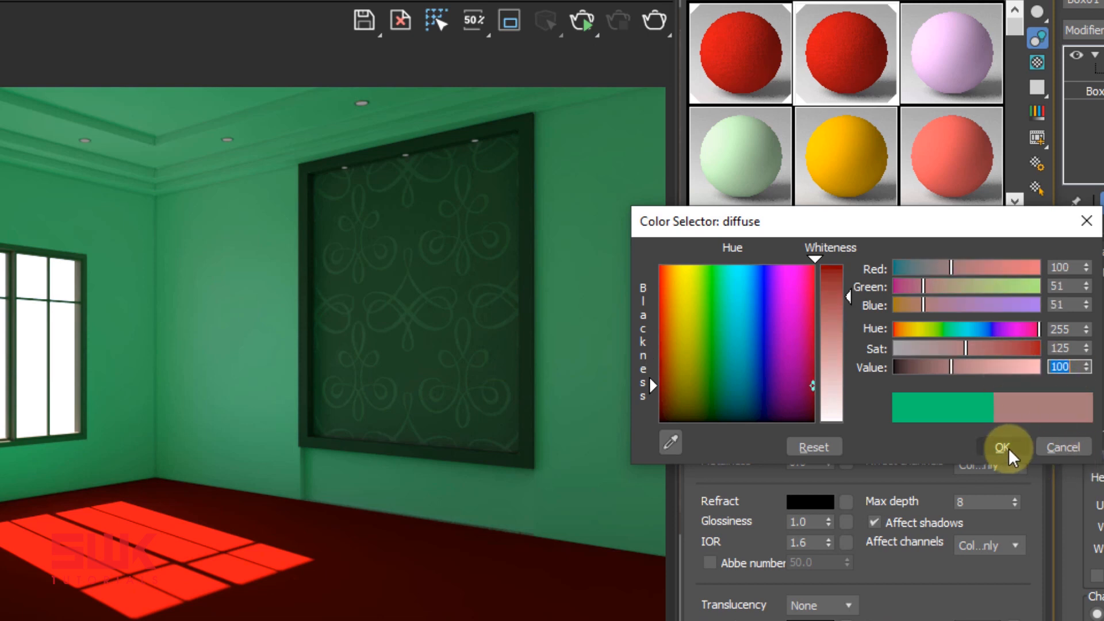
{"action": "left_click", "coordinate": [1004, 447]}
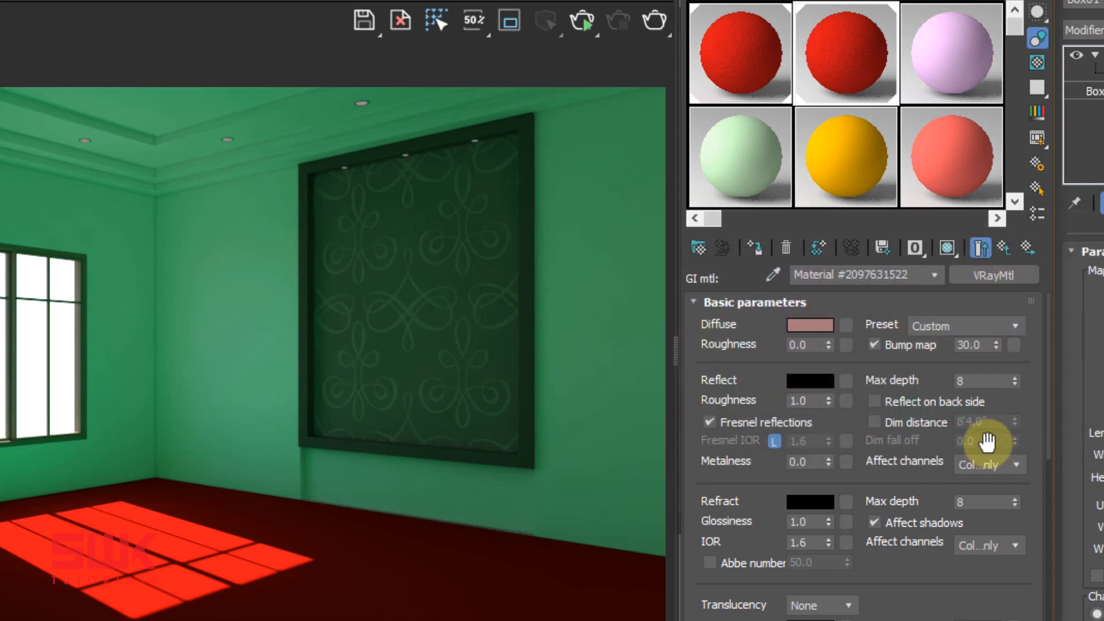
{"action": "mouse_move", "coordinate": [649, 20]}
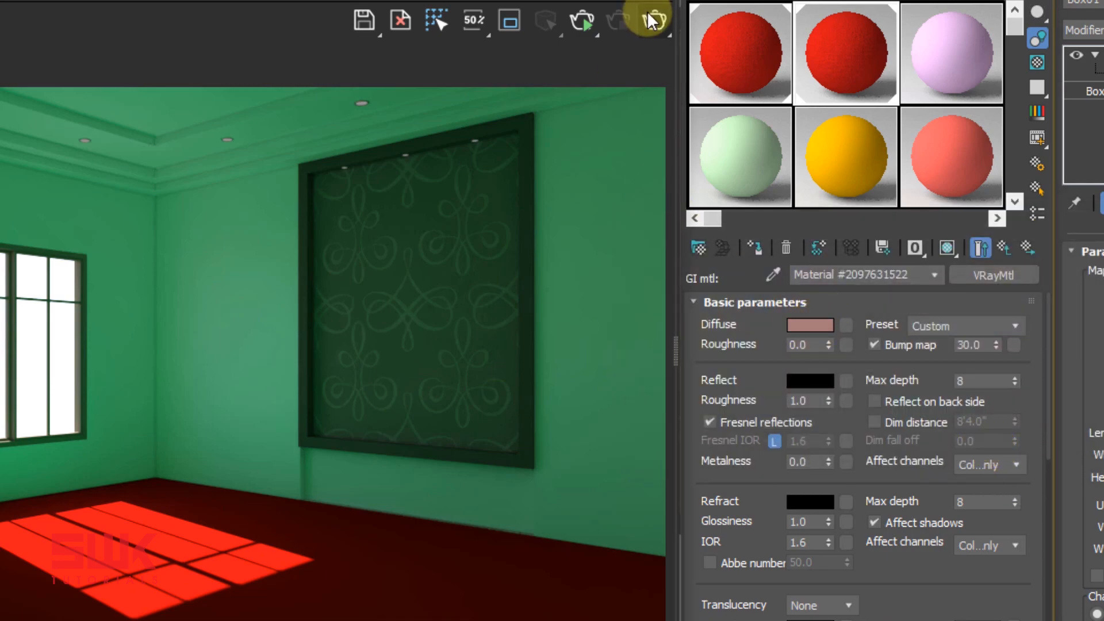
{"action": "left_click", "coordinate": [648, 19]}
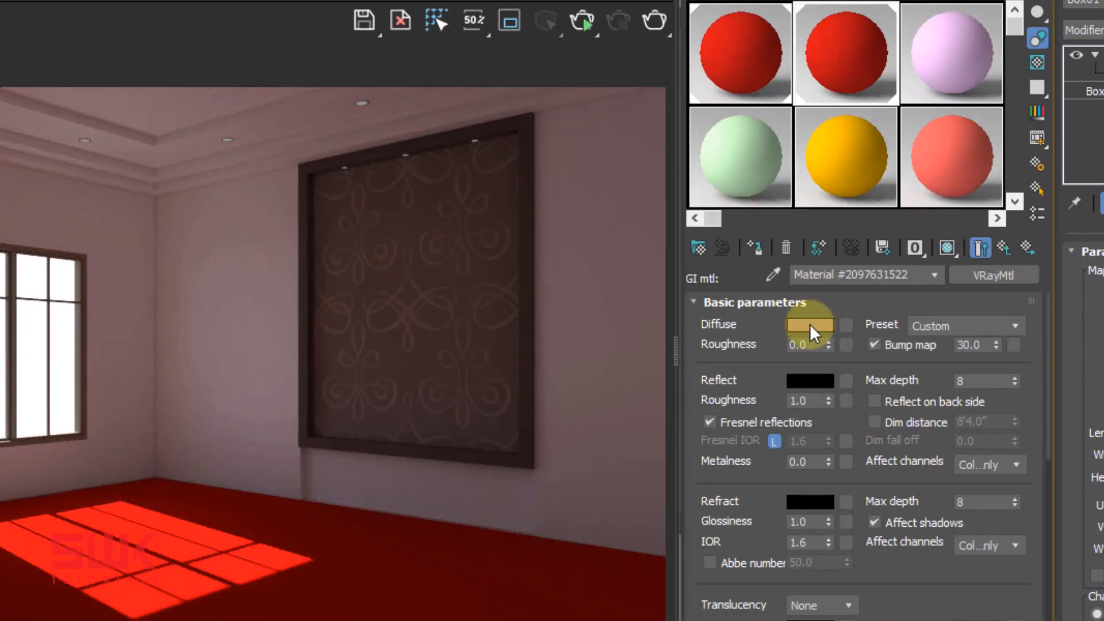
{"action": "mouse_move", "coordinate": [810, 325]}
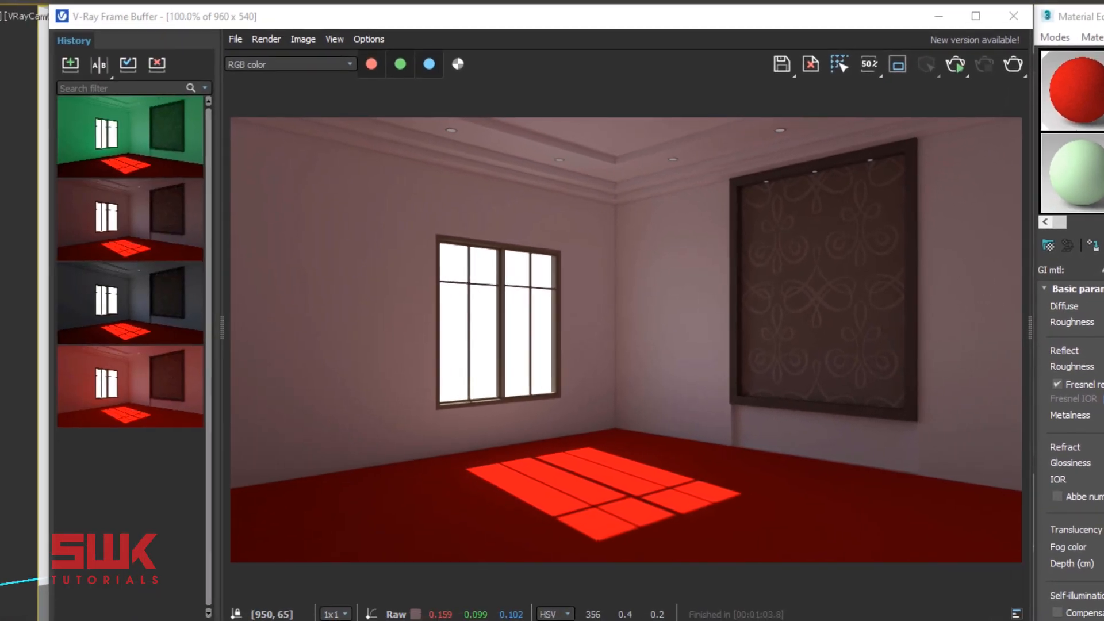
Step: Save the pink-tinted render to the frame buffer history for A/B comparison
{"action": "left_click", "coordinate": [70, 64]}
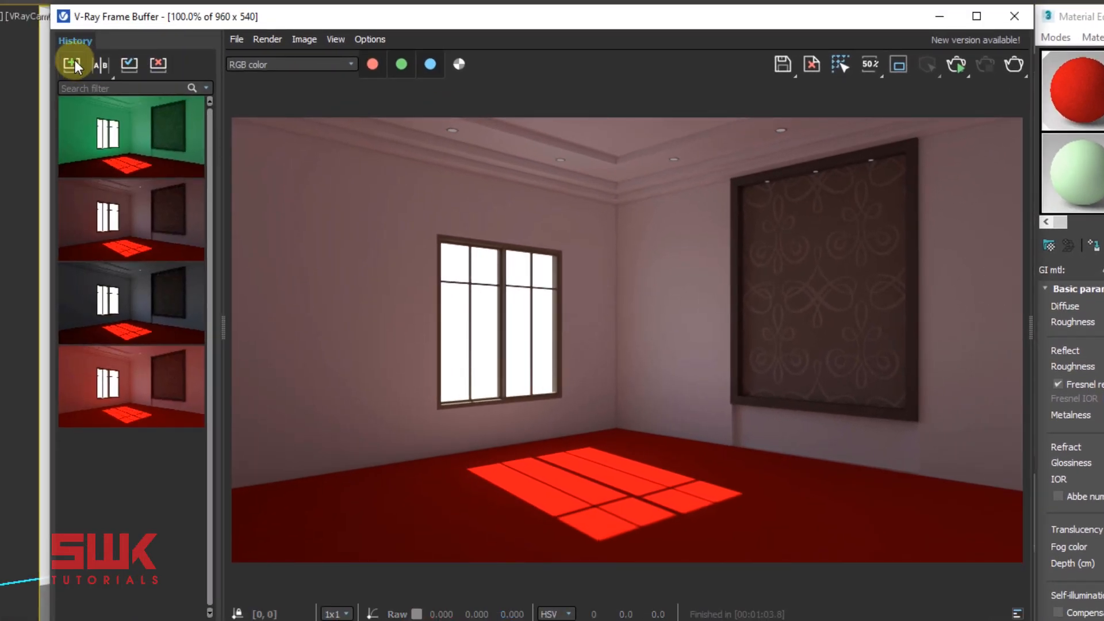
{"action": "left_click", "coordinate": [99, 64]}
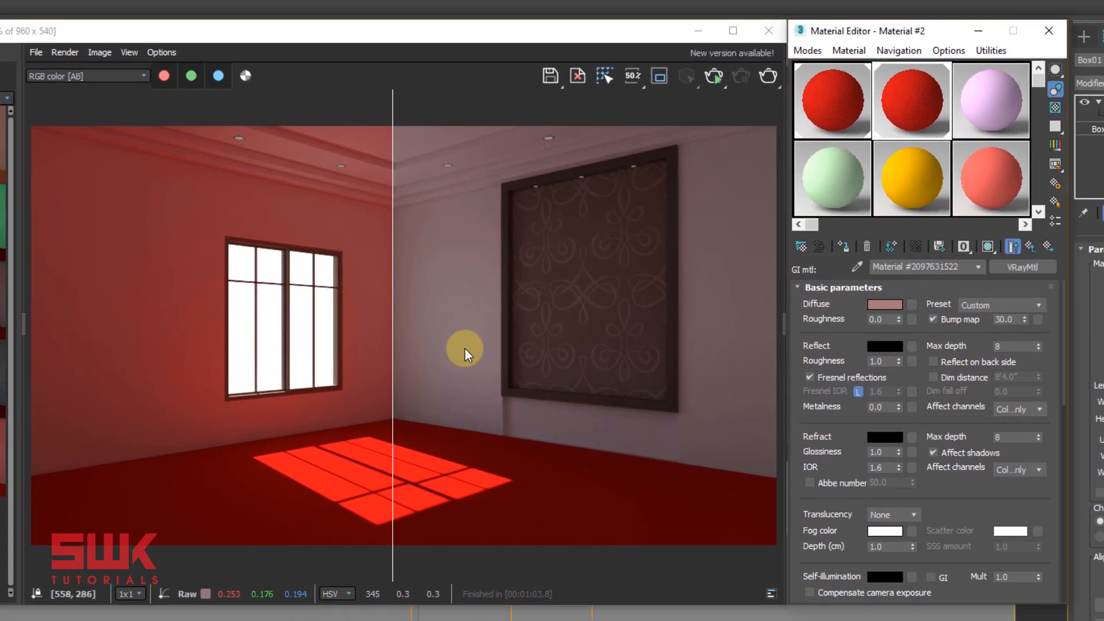
{"action": "mouse_move", "coordinate": [709, 320]}
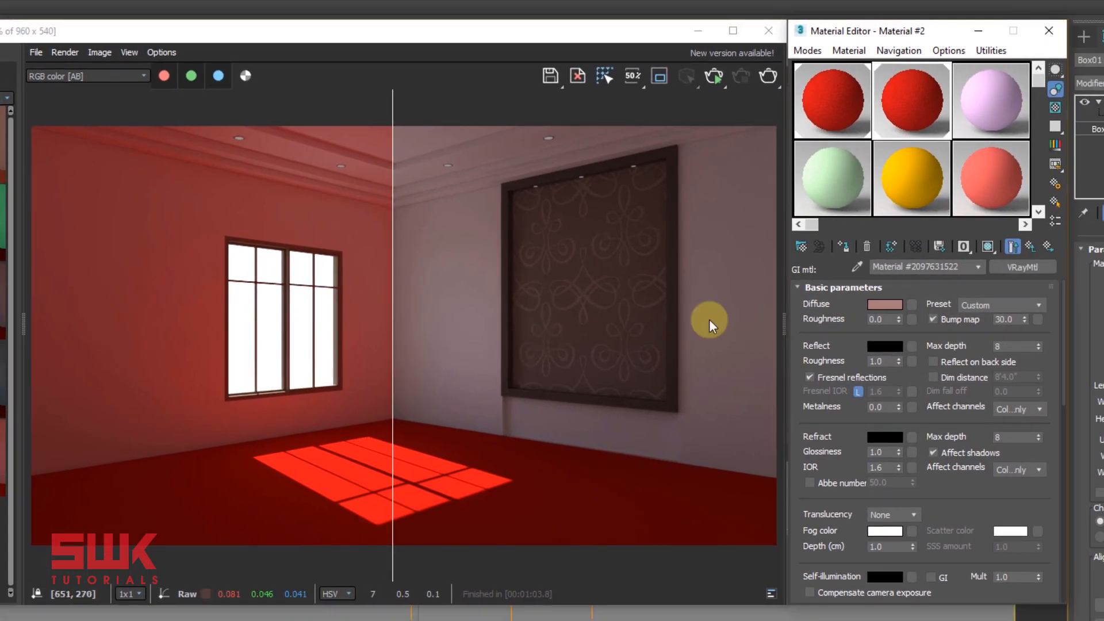
Step: Reopen the GI material's diffuse Color Selector showing RGB 100,51,51
{"action": "left_click", "coordinate": [885, 304]}
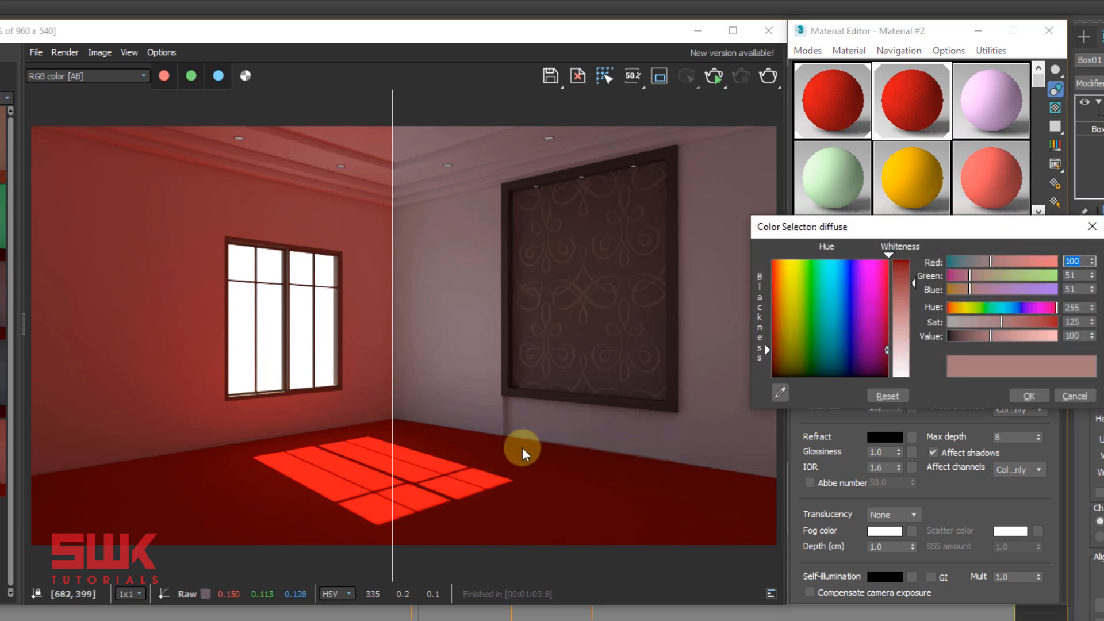
{"action": "mouse_move", "coordinate": [448, 317]}
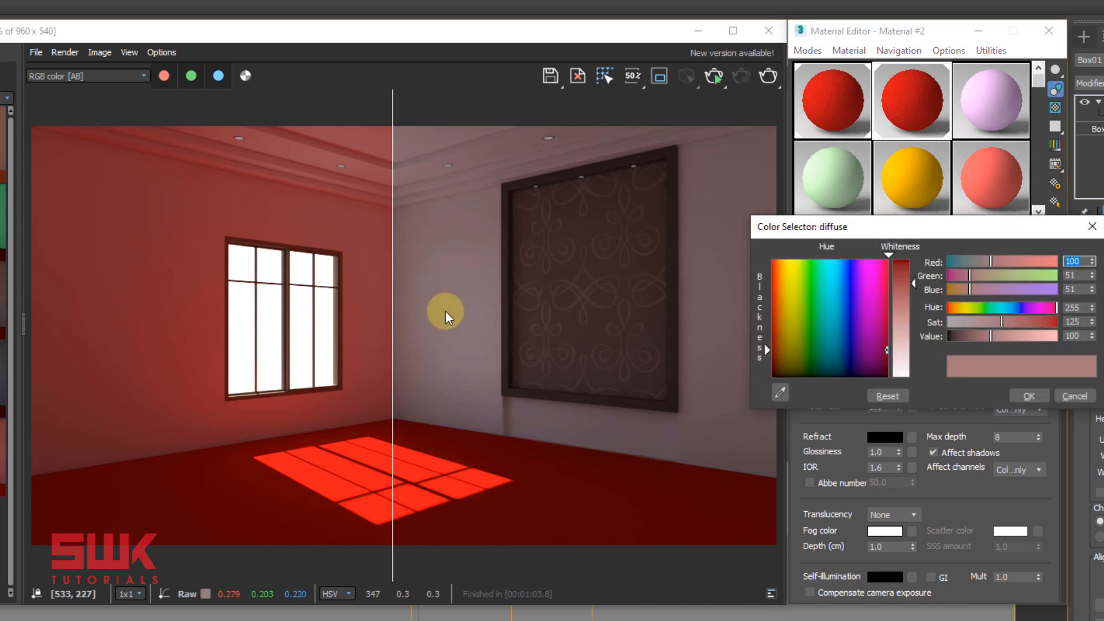
{"action": "mouse_move", "coordinate": [464, 285]}
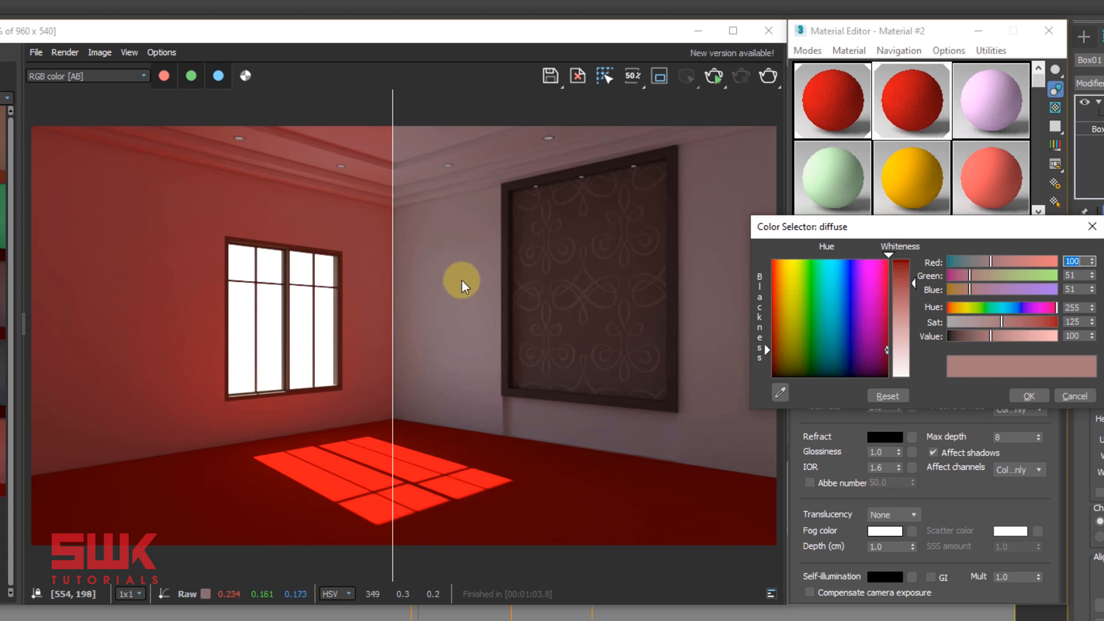
{"action": "mouse_move", "coordinate": [455, 273]}
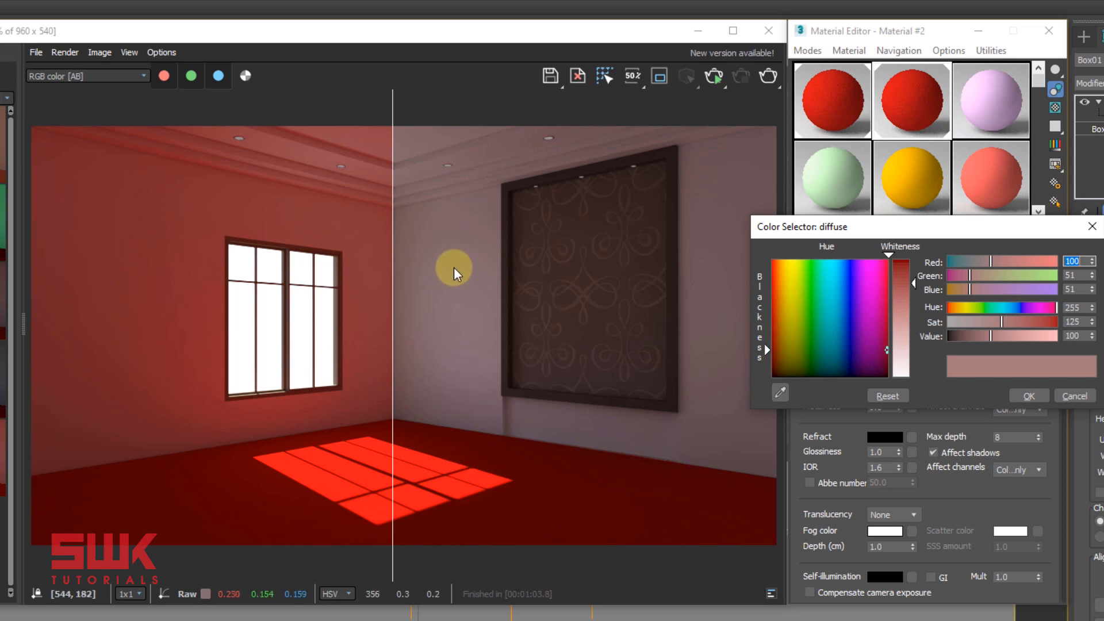
{"action": "mouse_move", "coordinate": [458, 264]}
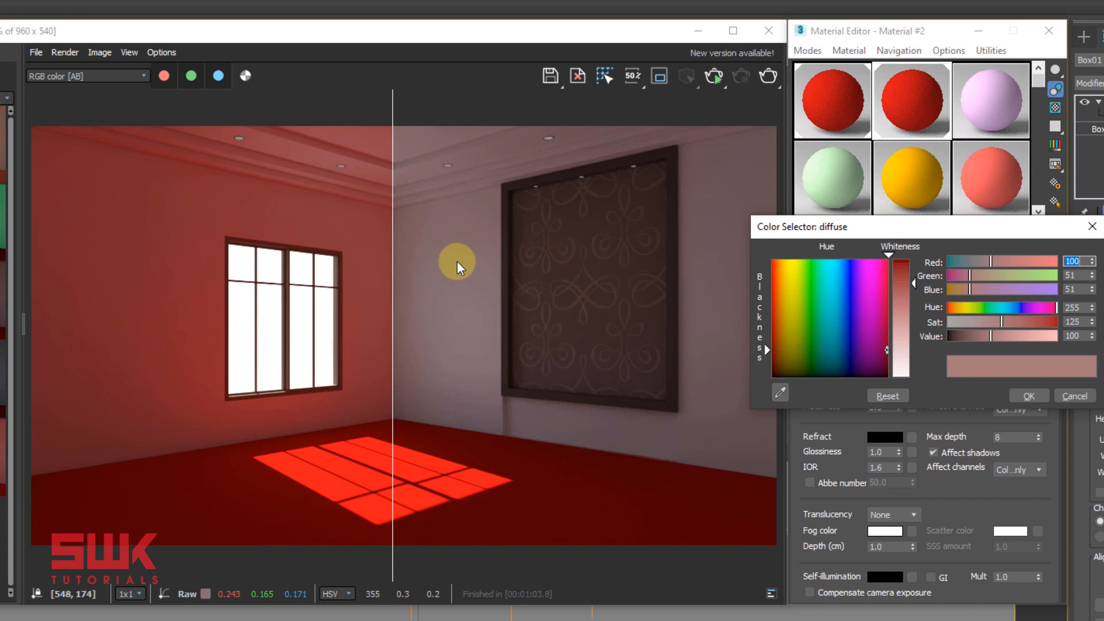
{"action": "mouse_move", "coordinate": [452, 369]}
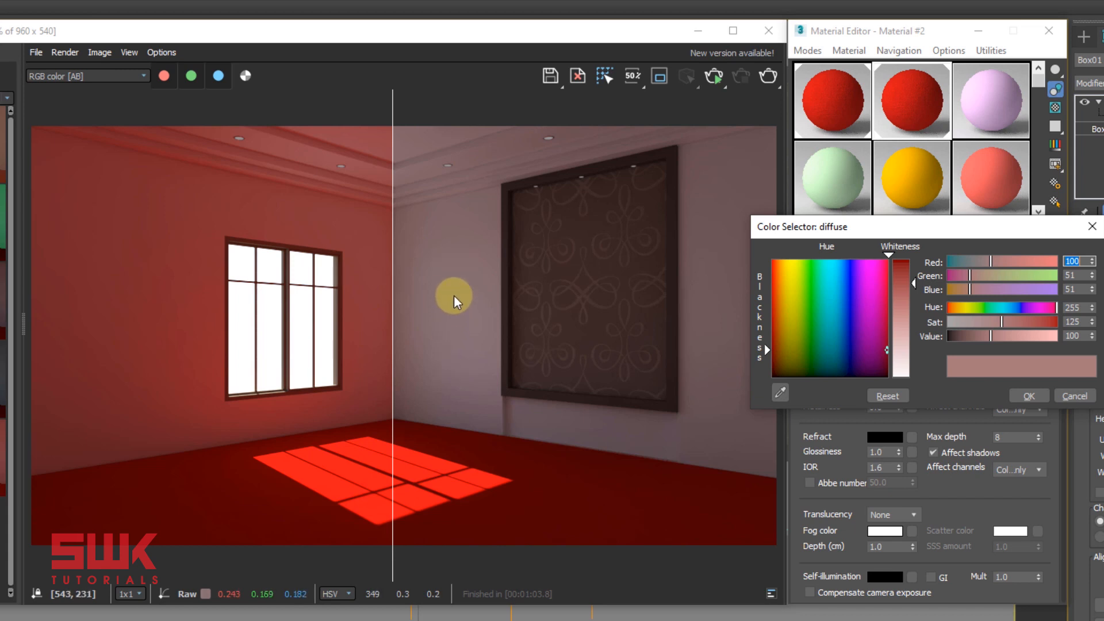
{"action": "mouse_move", "coordinate": [944, 346]}
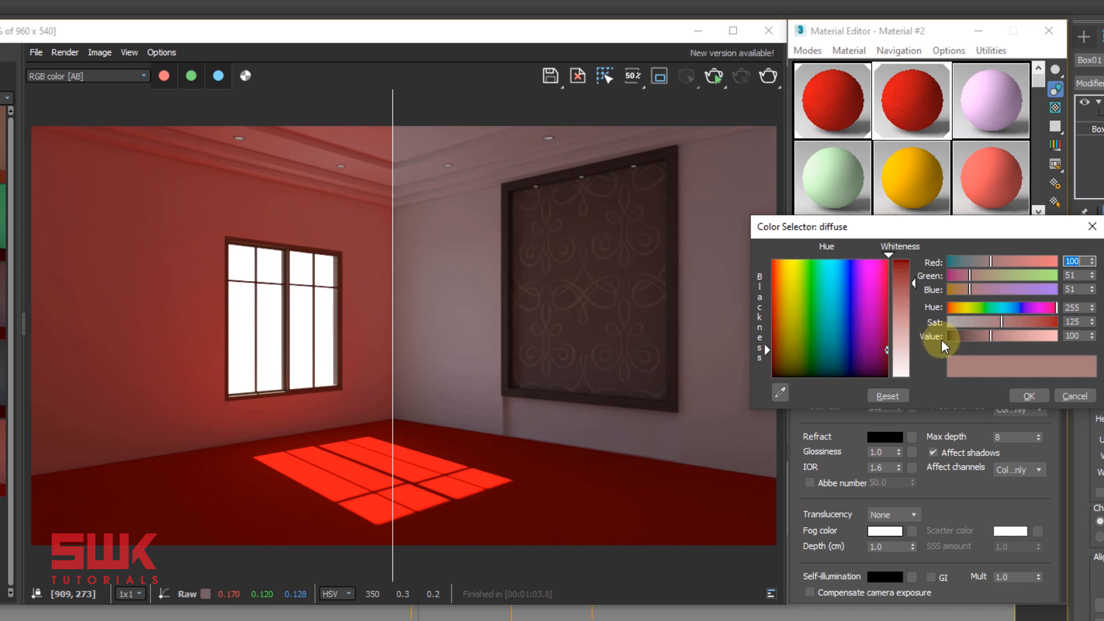
{"action": "mouse_move", "coordinate": [1008, 344]}
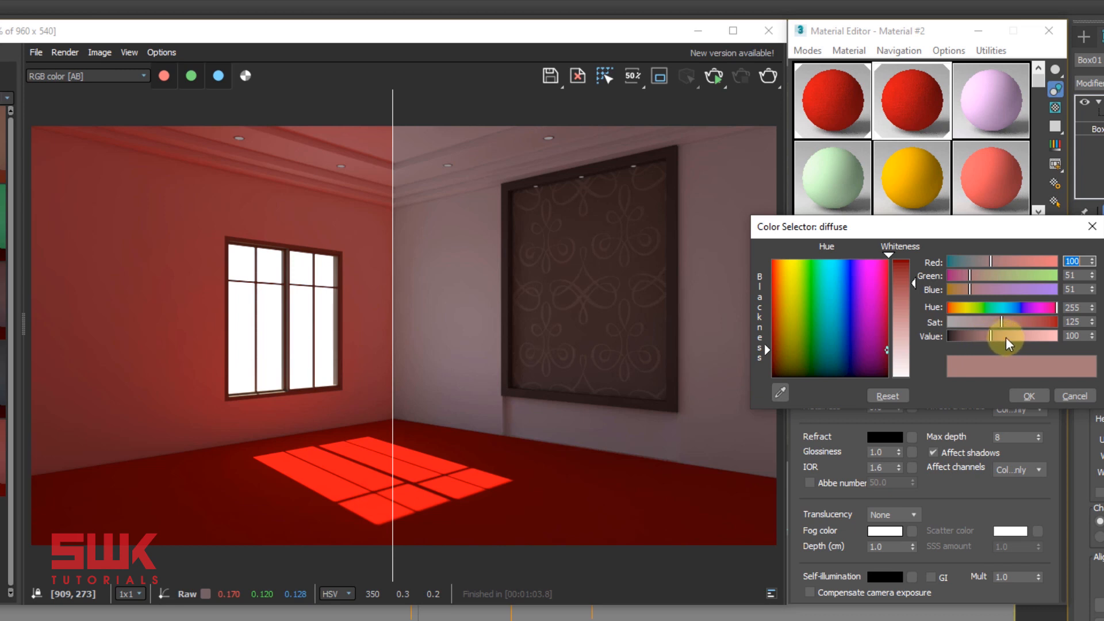
{"action": "mouse_move", "coordinate": [471, 330]}
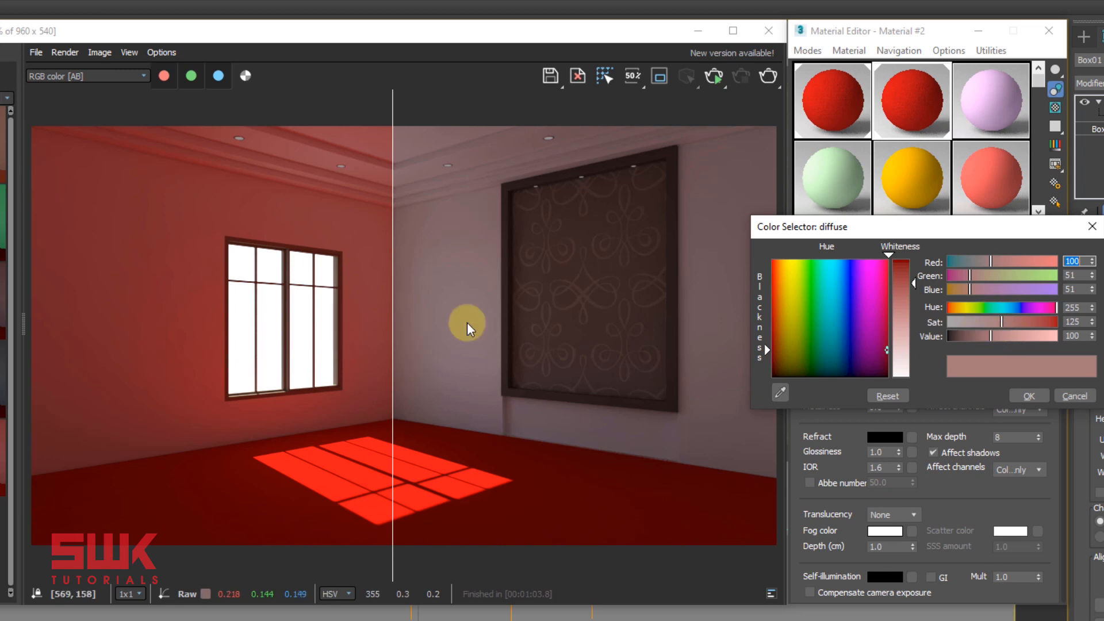